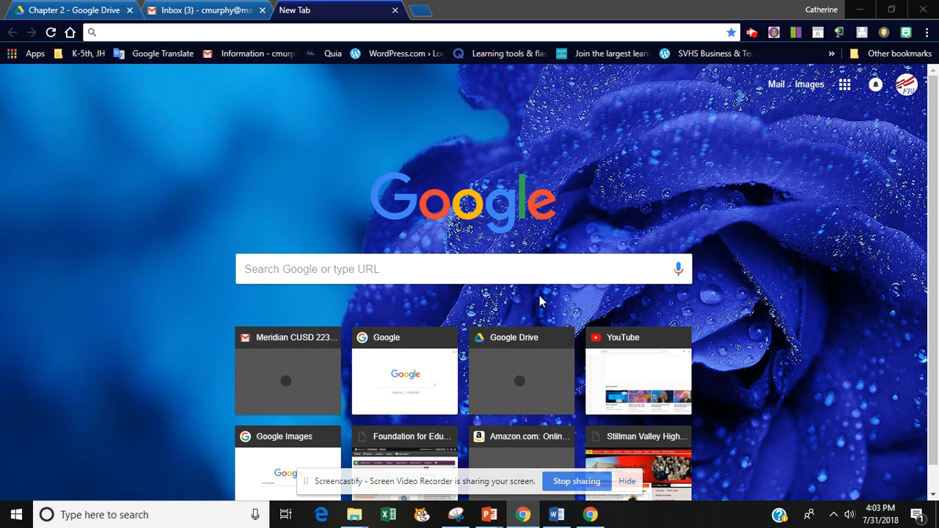
Step: From This PC, go into the PortableApps.com (E:) drive and the Documents 2018-2019 folder
{"action": "left_click", "coordinate": [352, 513]}
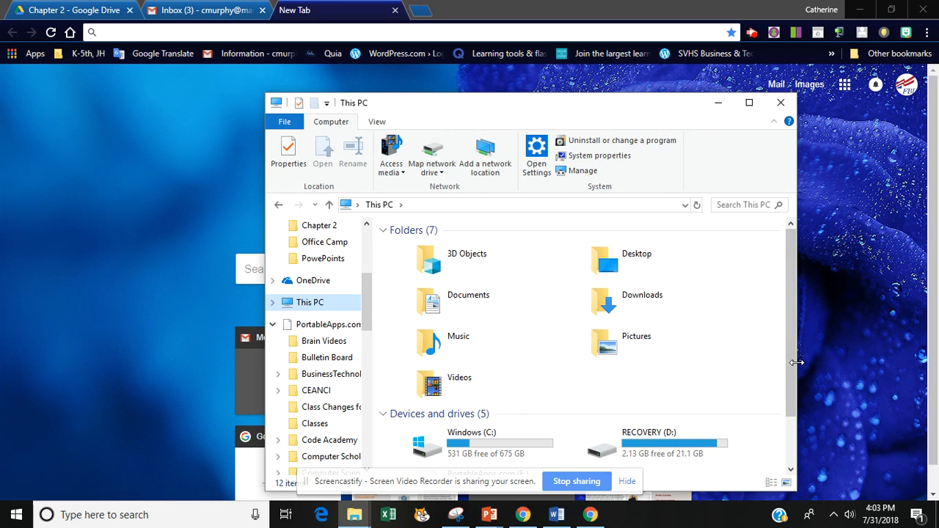
{"action": "scroll", "scroll_direction": "down", "scroll_amount": 3}
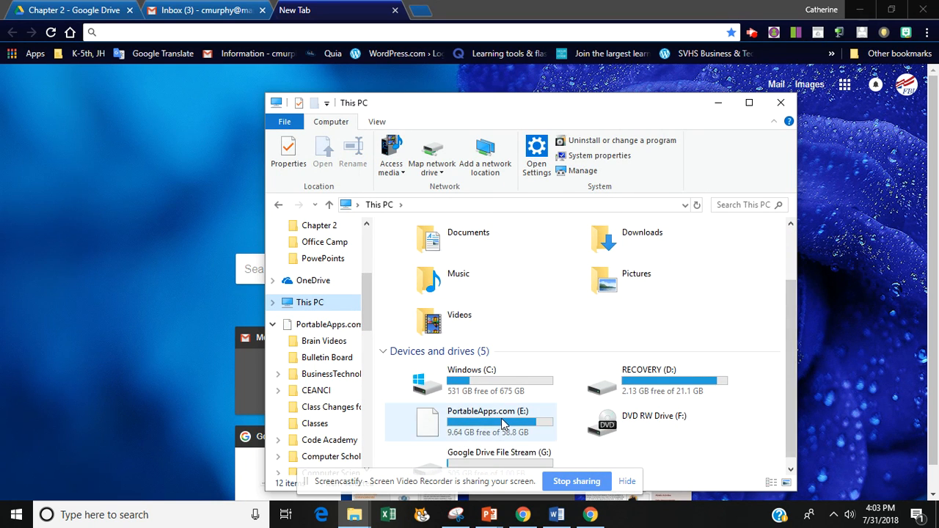
{"action": "double_click", "coordinate": [487, 411]}
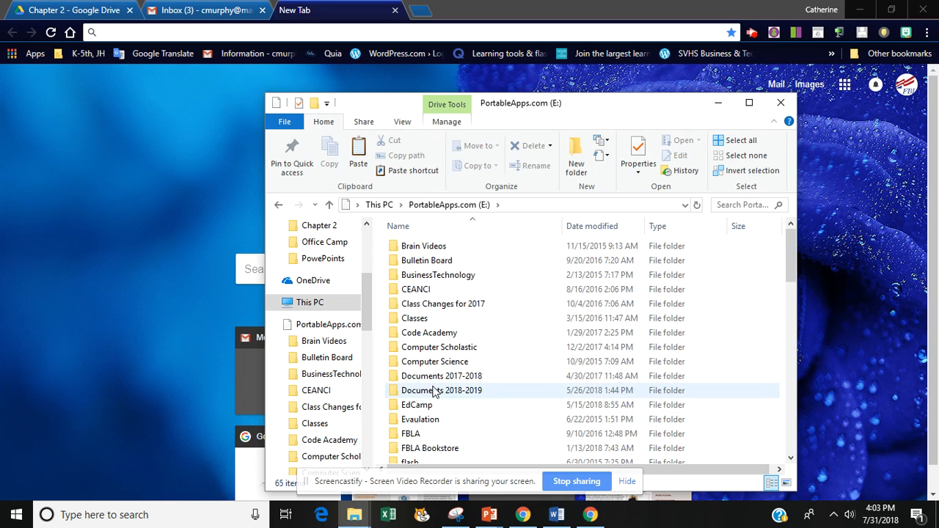
{"action": "double_click", "coordinate": [440, 390]}
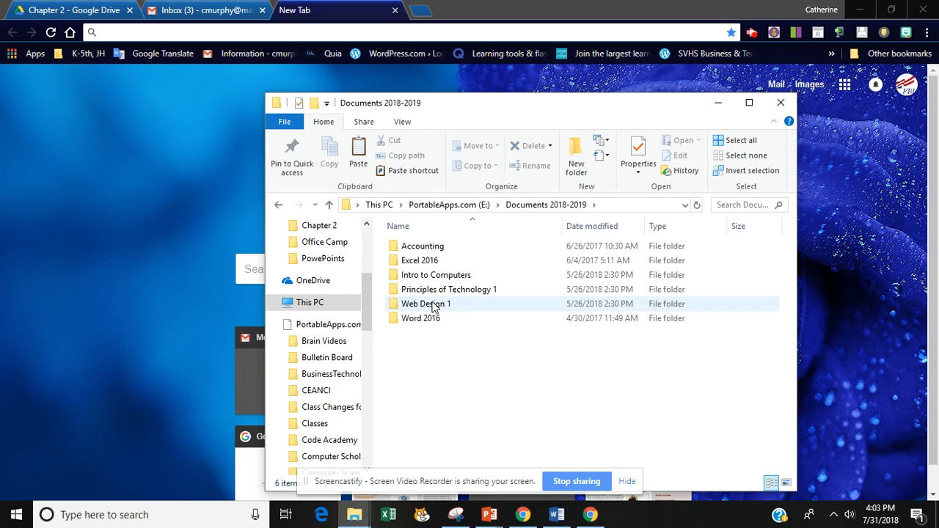
Step: Continue into Web Design 1 and then the Chapter 1 folder
{"action": "double_click", "coordinate": [426, 304]}
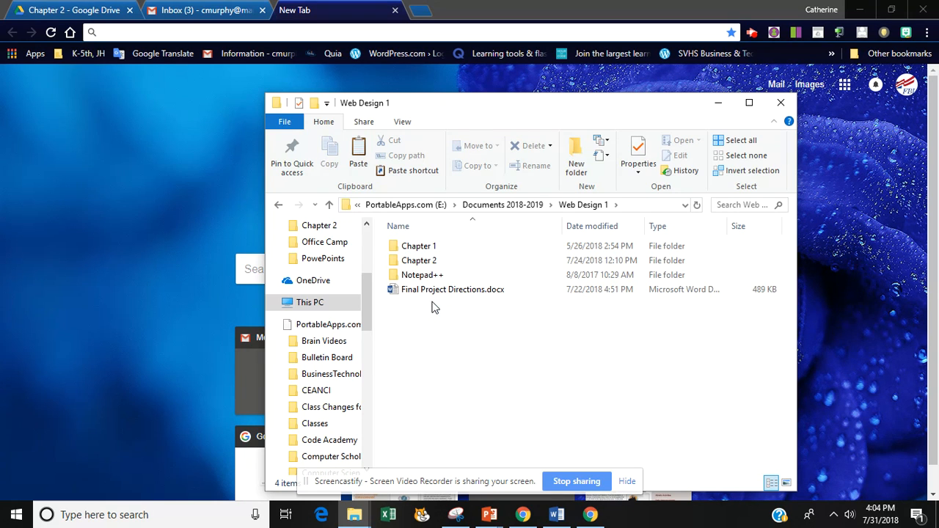
{"action": "left_click", "coordinate": [419, 247]}
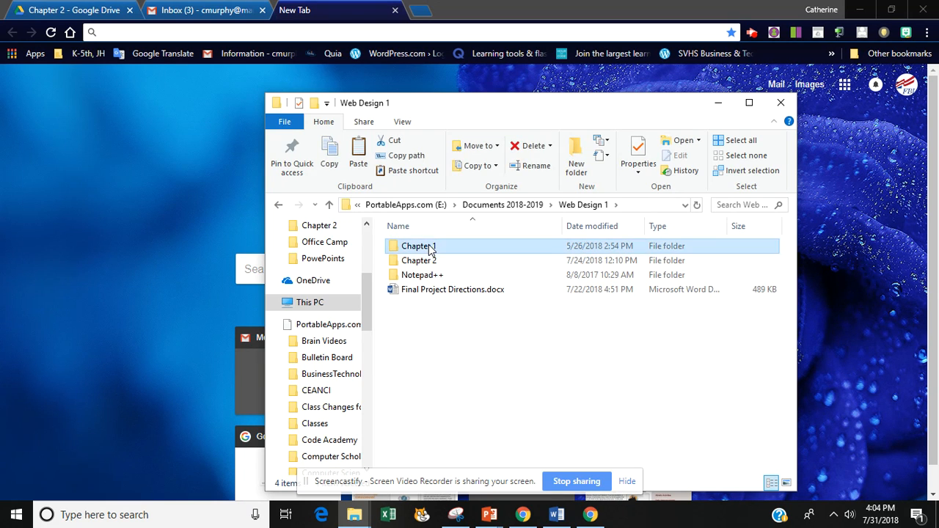
{"action": "double_click", "coordinate": [418, 246]}
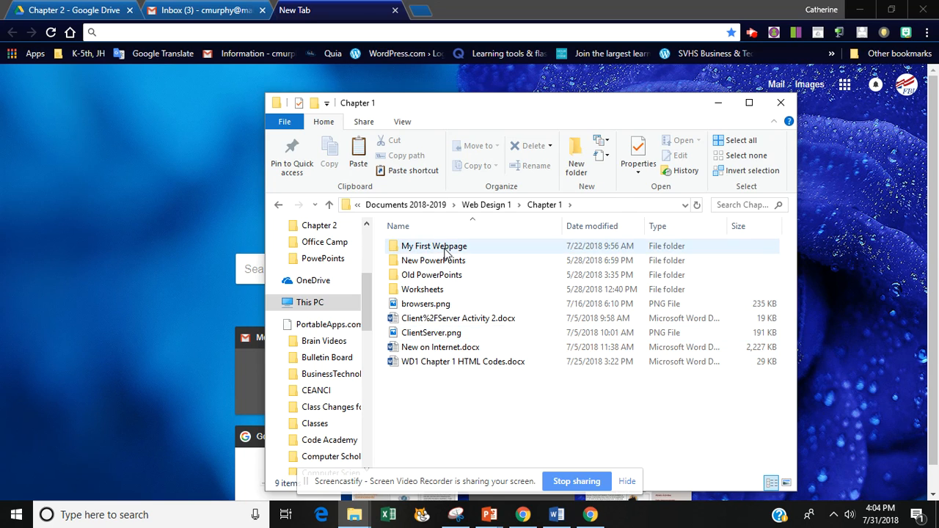
Step: Back in Web Design 1, go into Chapter 2 and its My First Webpage folder
{"action": "left_click", "coordinate": [435, 247]}
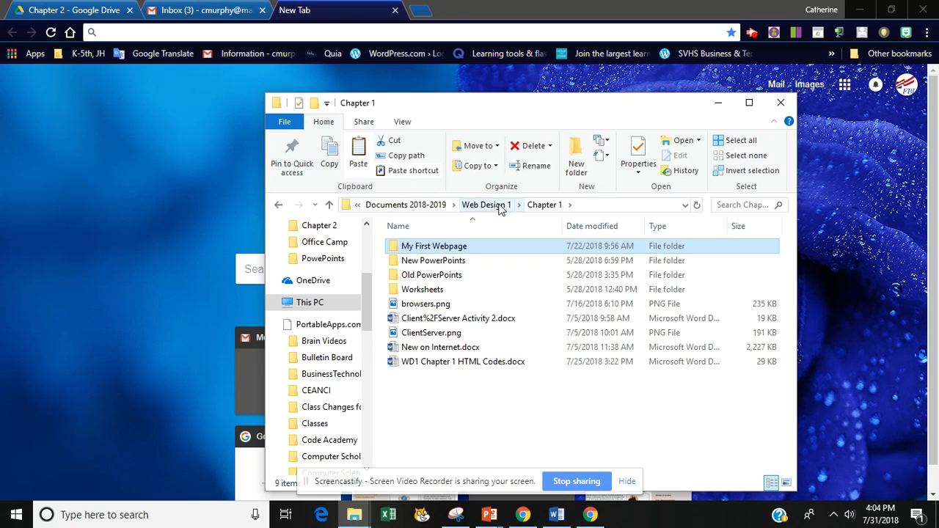
{"action": "left_click", "coordinate": [487, 205]}
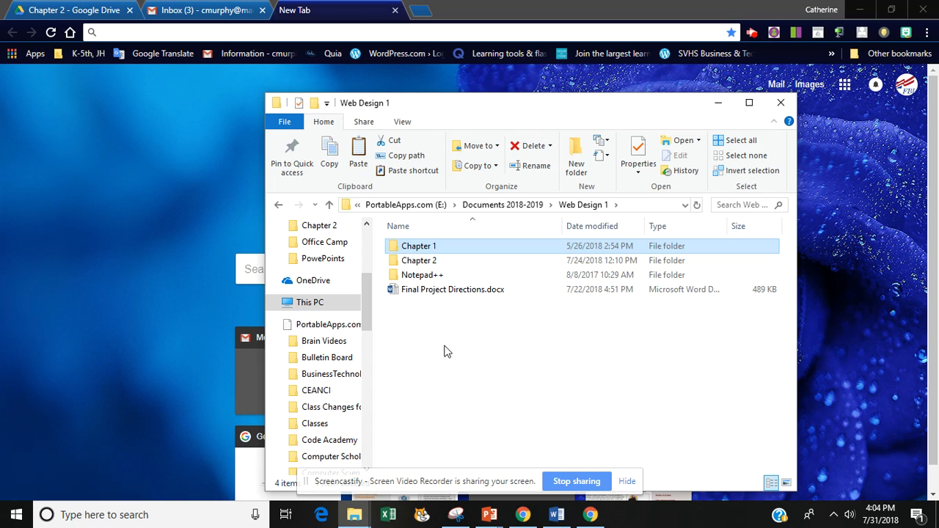
{"action": "left_click", "coordinate": [420, 261]}
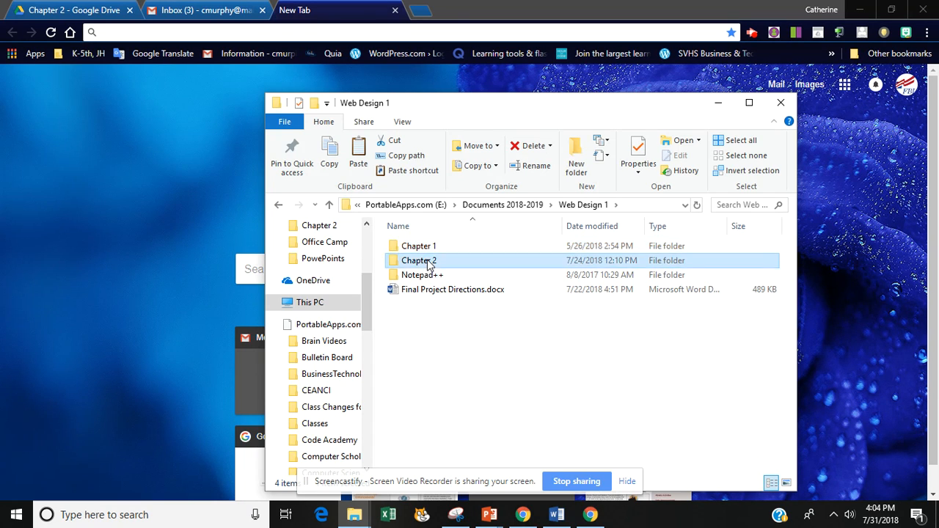
{"action": "double_click", "coordinate": [420, 261]}
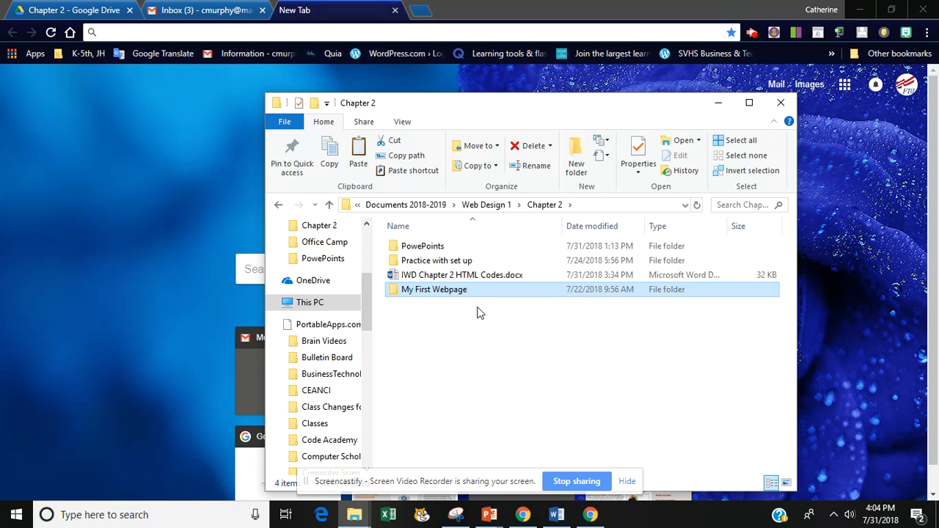
{"action": "mouse_move", "coordinate": [452, 341]}
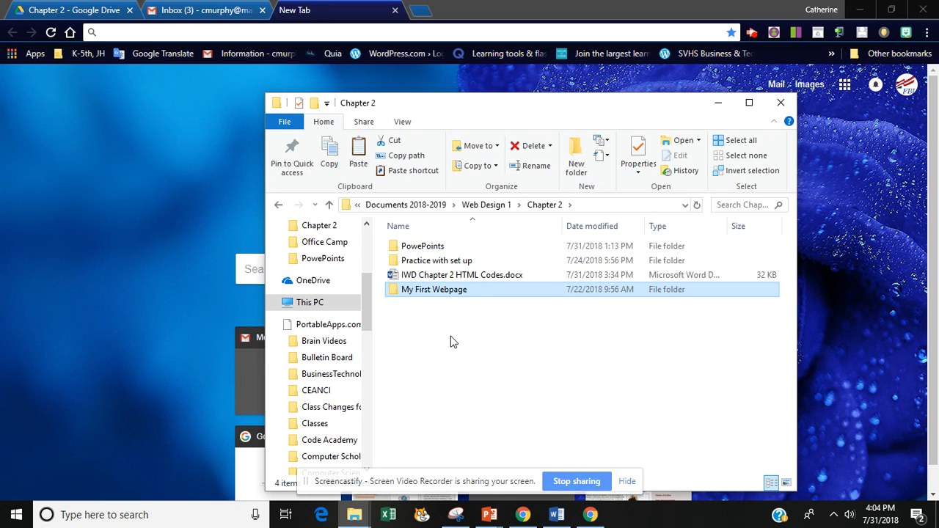
{"action": "mouse_move", "coordinate": [457, 307]}
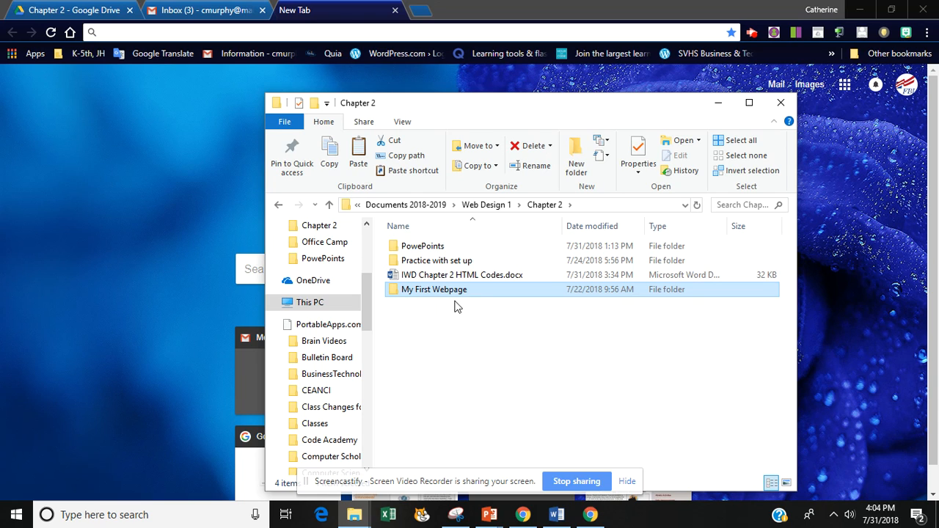
{"action": "mouse_move", "coordinate": [443, 313]}
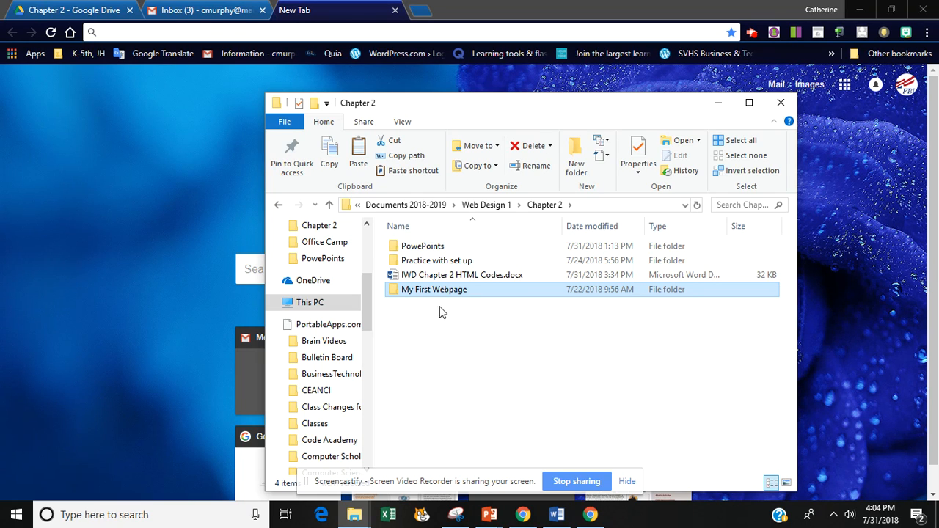
{"action": "double_click", "coordinate": [434, 289]}
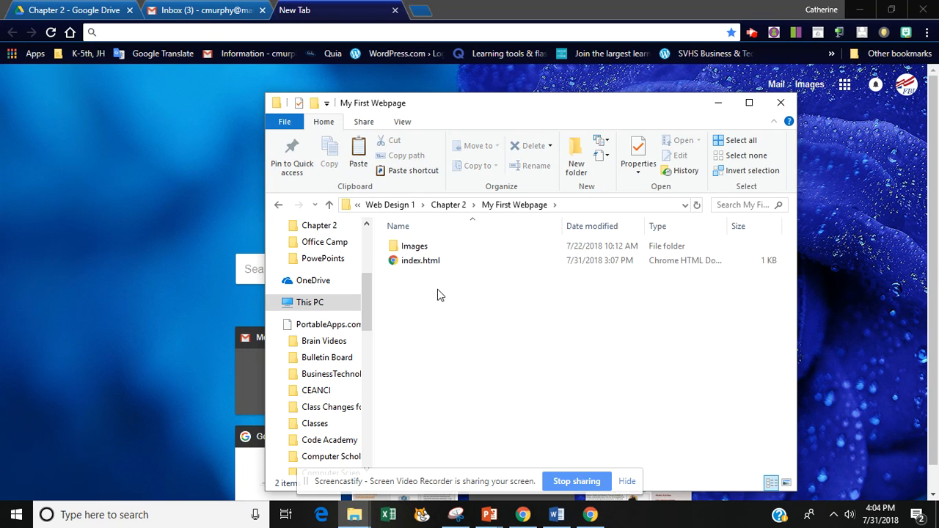
Step: Edit index.html with Notepad++ from its right-click menu
{"action": "left_click", "coordinate": [420, 261]}
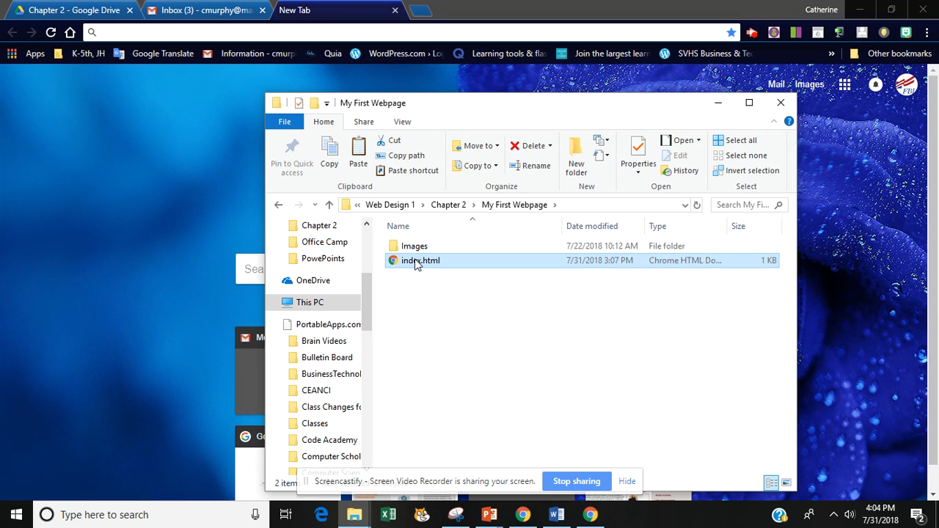
{"action": "right_click", "coordinate": [423, 261]}
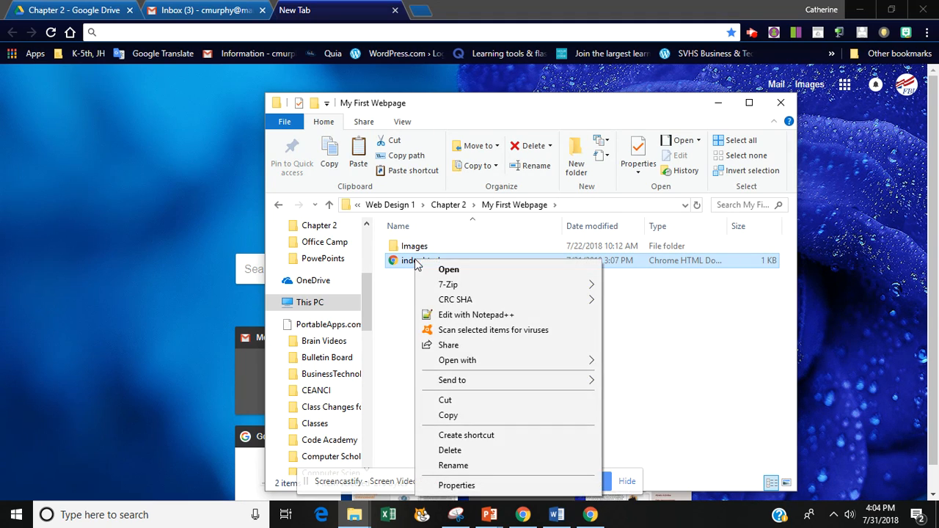
{"action": "mouse_move", "coordinate": [476, 314]}
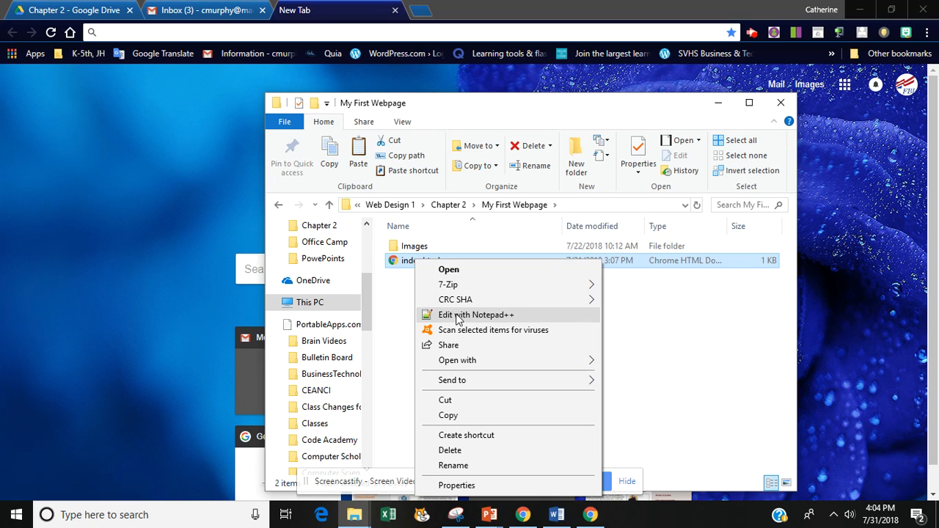
{"action": "left_click", "coordinate": [477, 314]}
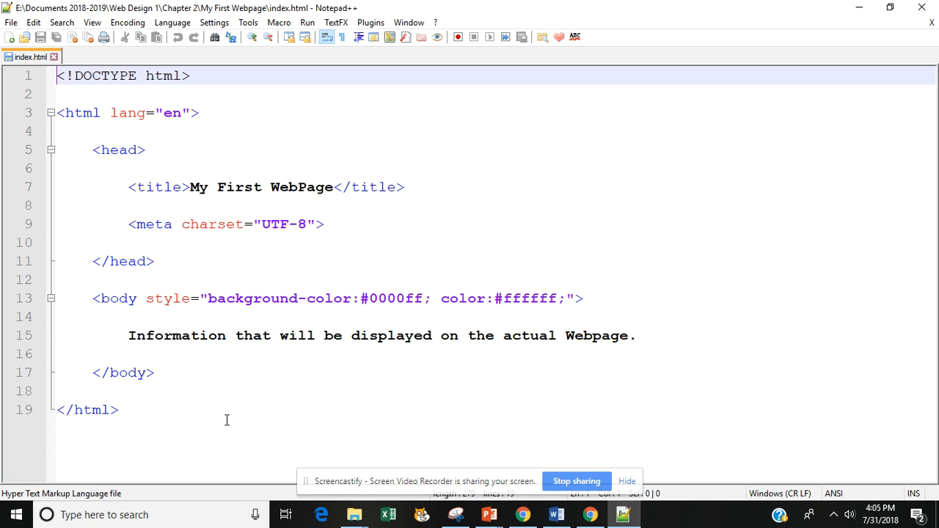
{"action": "mouse_move", "coordinate": [309, 413]}
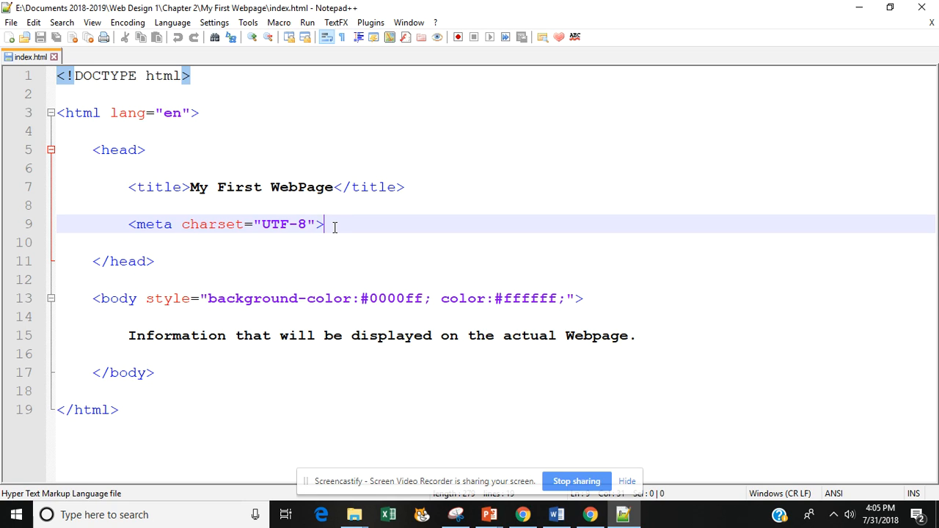
Step: Start a new meta tag below charset with name="title" and a content attribute
{"action": "key", "text": "Enter"}
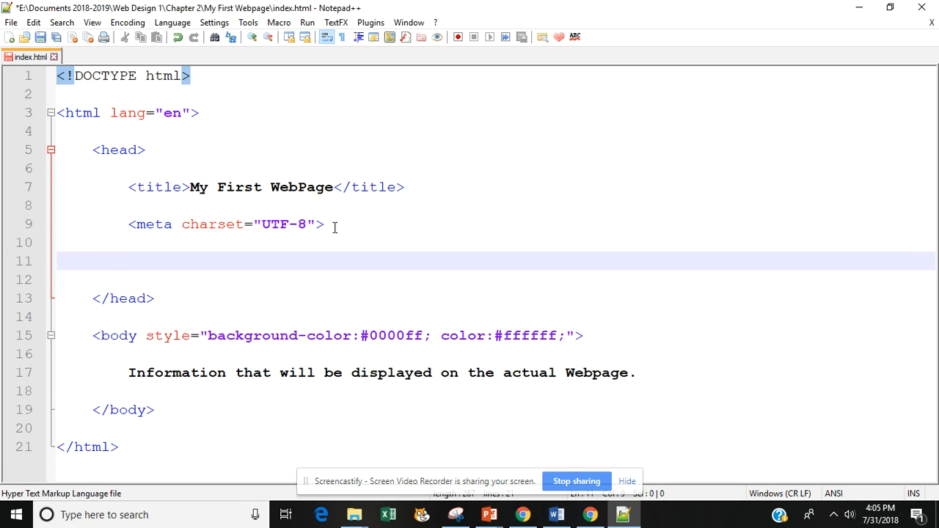
{"action": "type", "text": "<meta"}
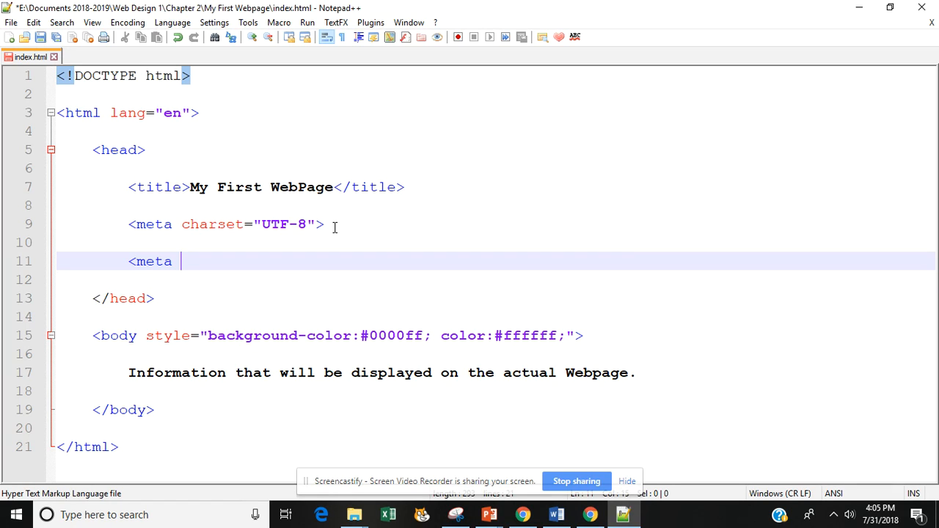
{"action": "type", "text": "n"}
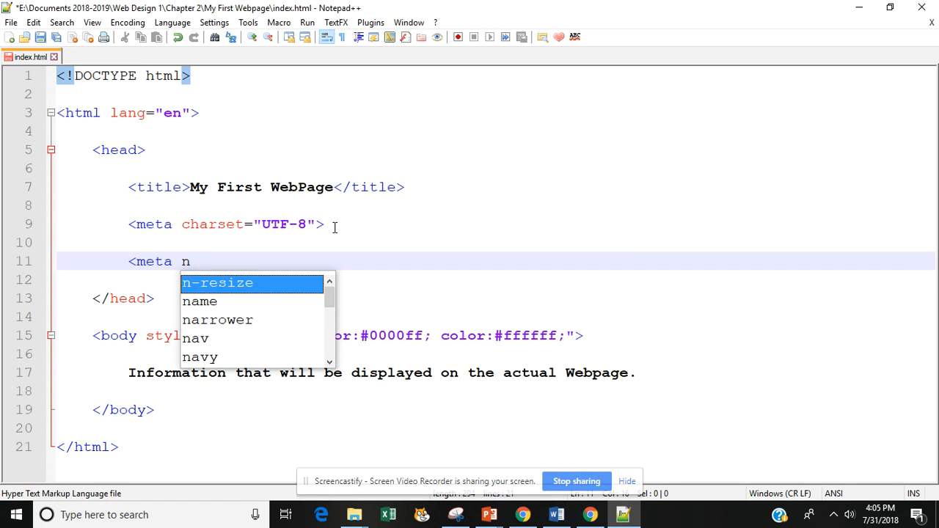
{"action": "type", "text": "ame-"}
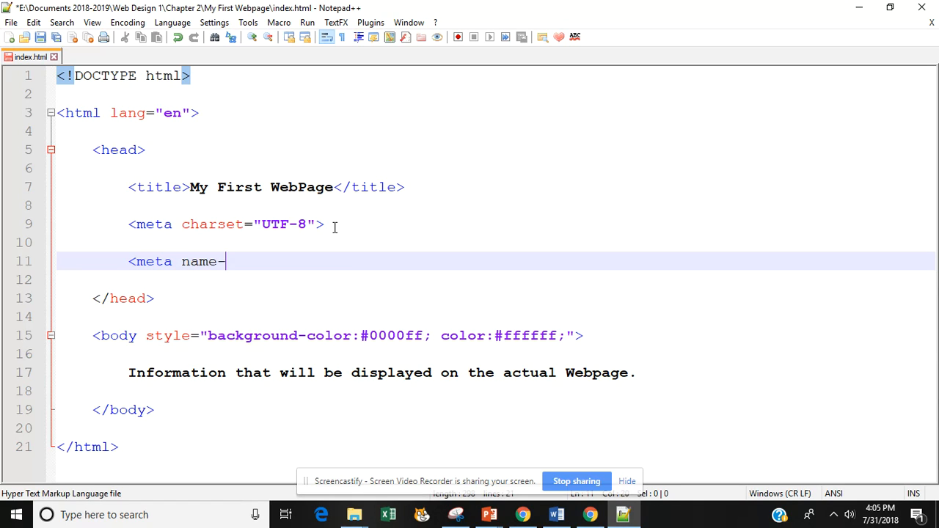
{"action": "key", "text": "Backspace"}
{"action": "type", "text": "=\""}
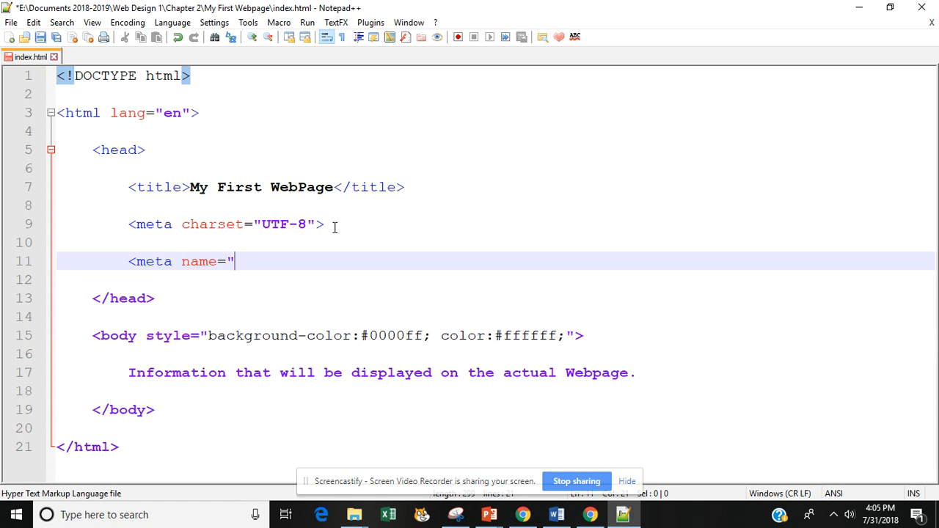
{"action": "type", "text": "title\""}
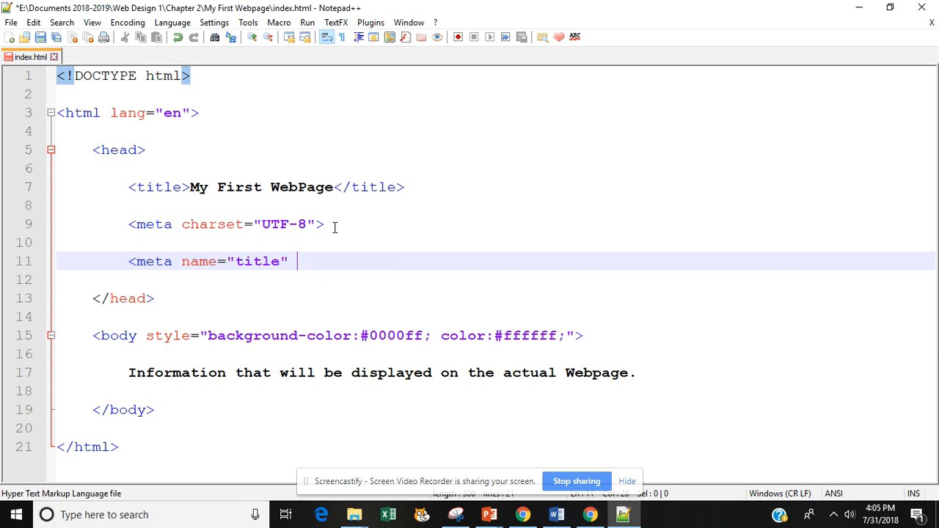
{"action": "type", "text": "content=\""}
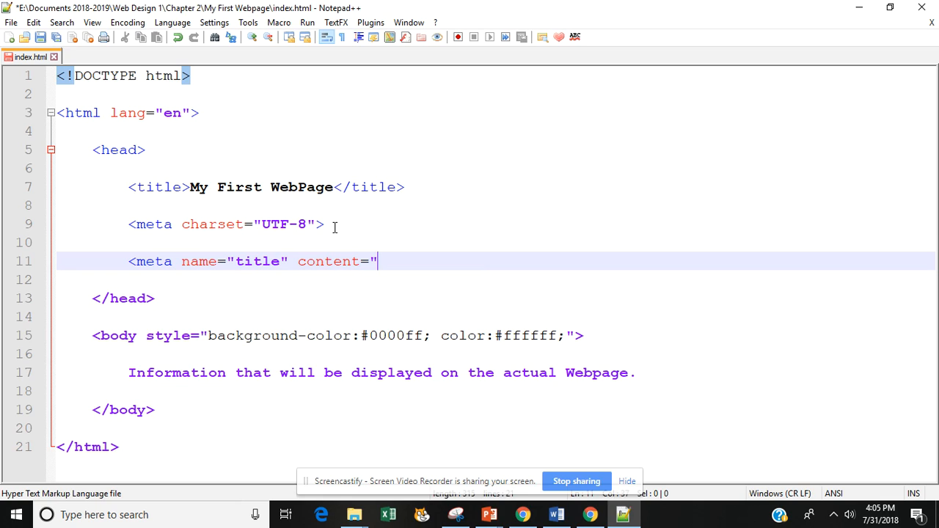
Step: Fill the content with Meta data tag -- My First WebPage and close the tag with />
{"action": "type", "text": "Meta data"}
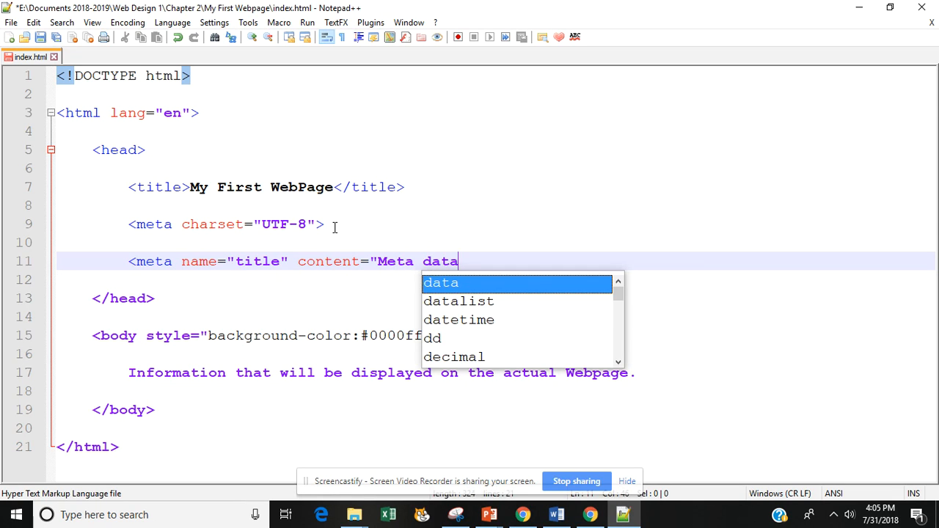
{"action": "type", "text": "tag -"}
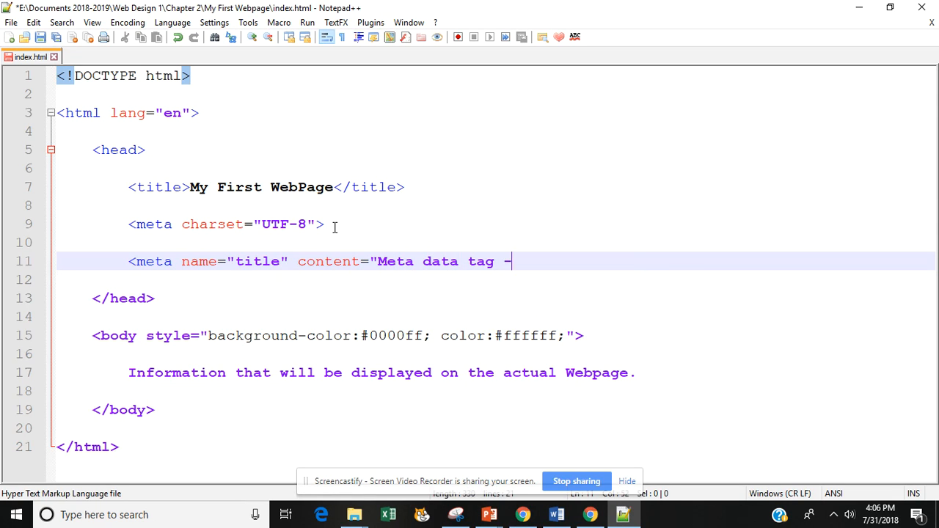
{"action": "type", "text": "-"}
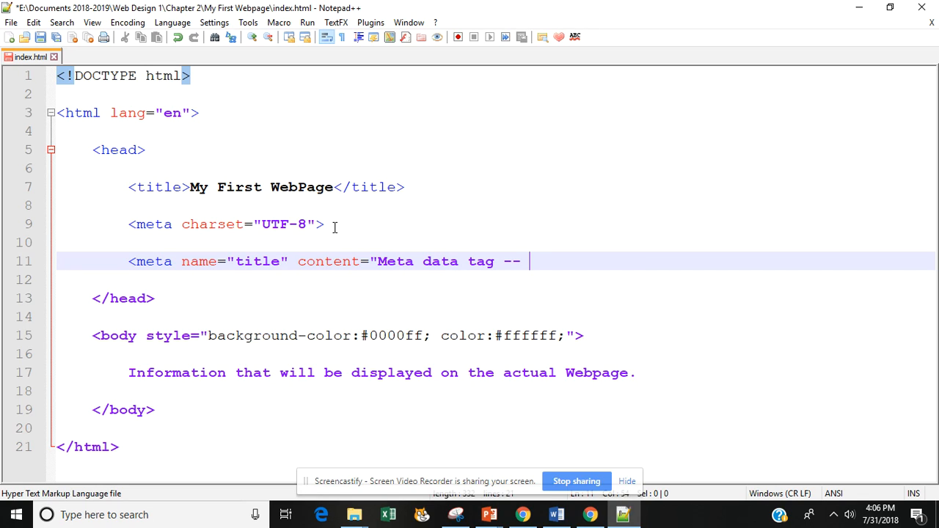
{"action": "type", "text": "My First"}
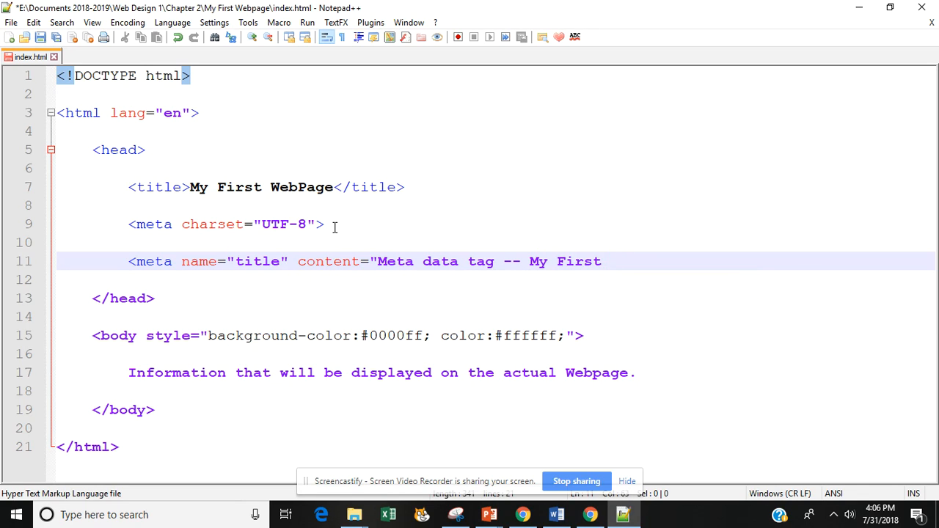
{"action": "type", "text": "WebPage"}
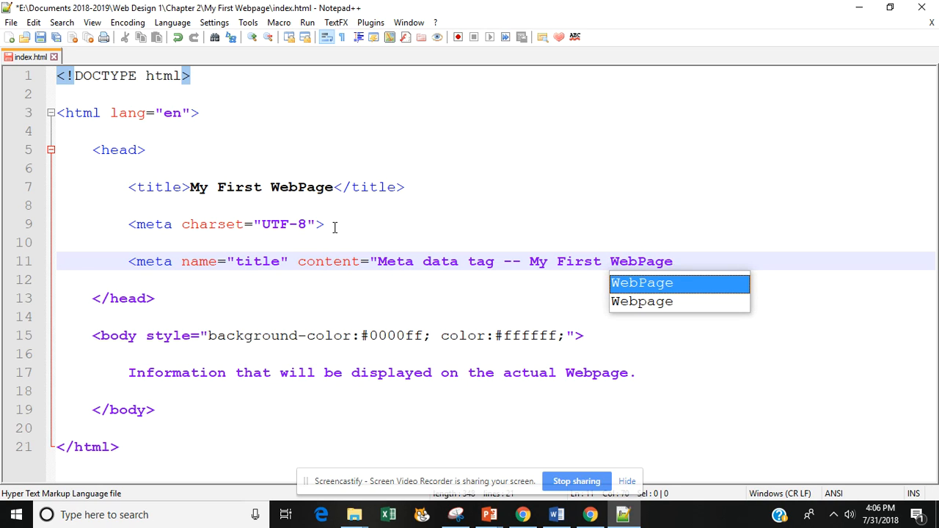
{"action": "type", "text": "/>"}
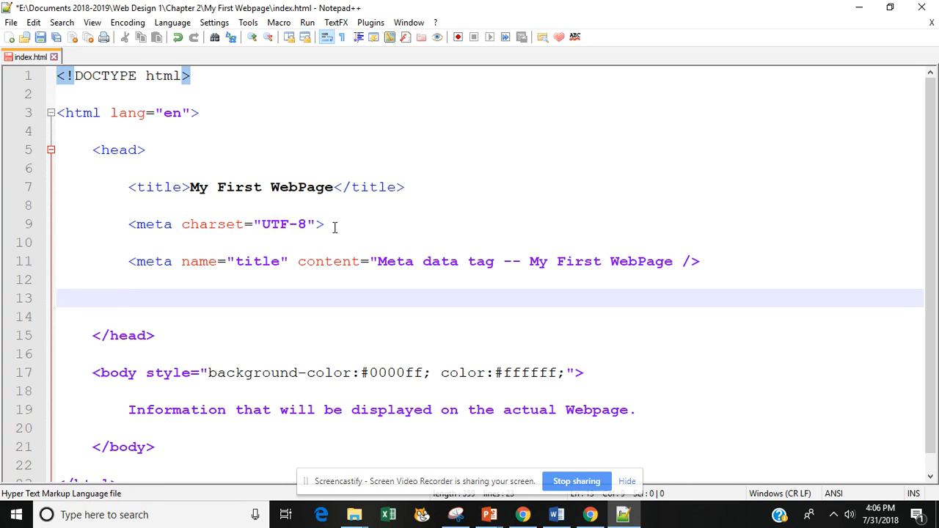
Step: Add a meta tag with name="desc" and an opening content quote
{"action": "type", "text": "<meta"}
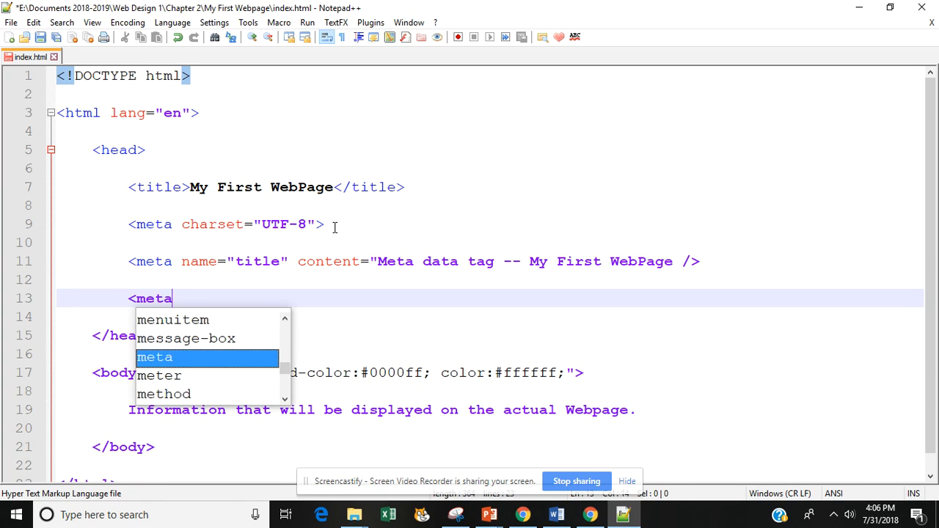
{"action": "type", "text": "name=\""}
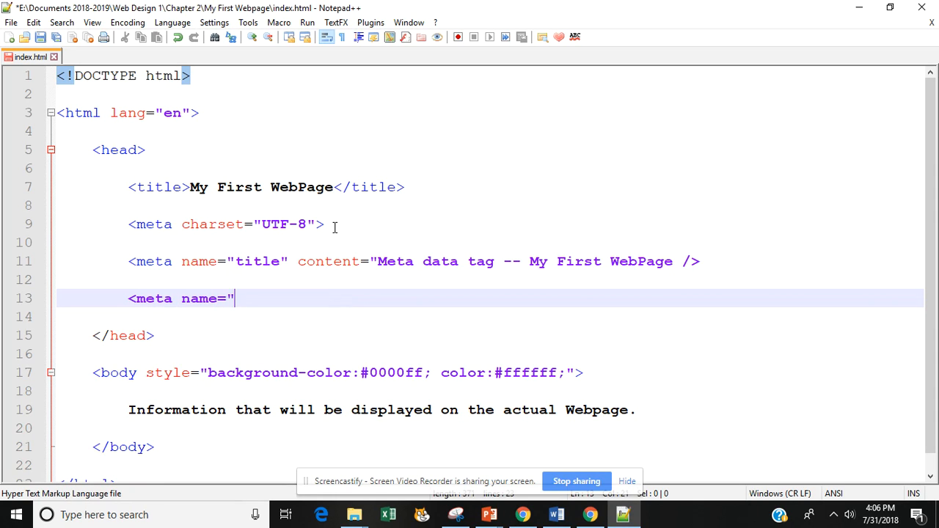
{"action": "mouse_move", "coordinate": [625, 278]}
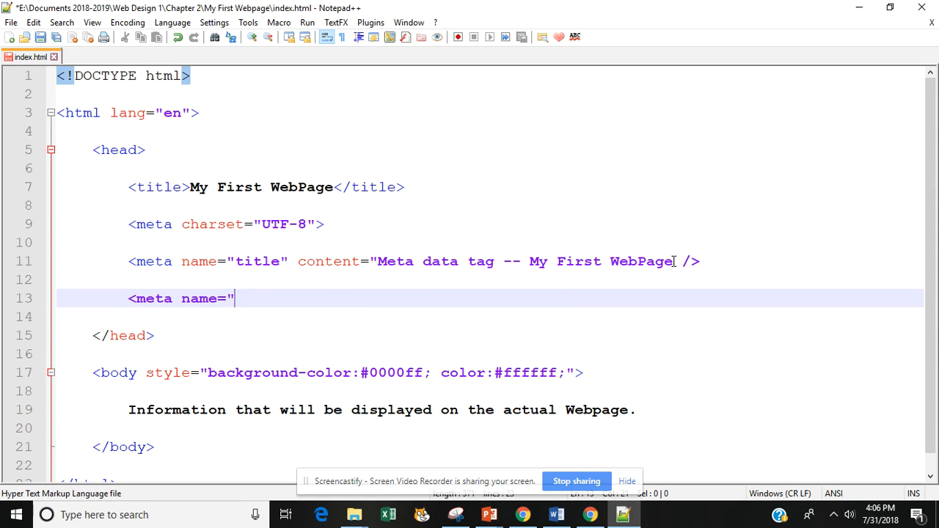
{"action": "mouse_move", "coordinate": [452, 317]}
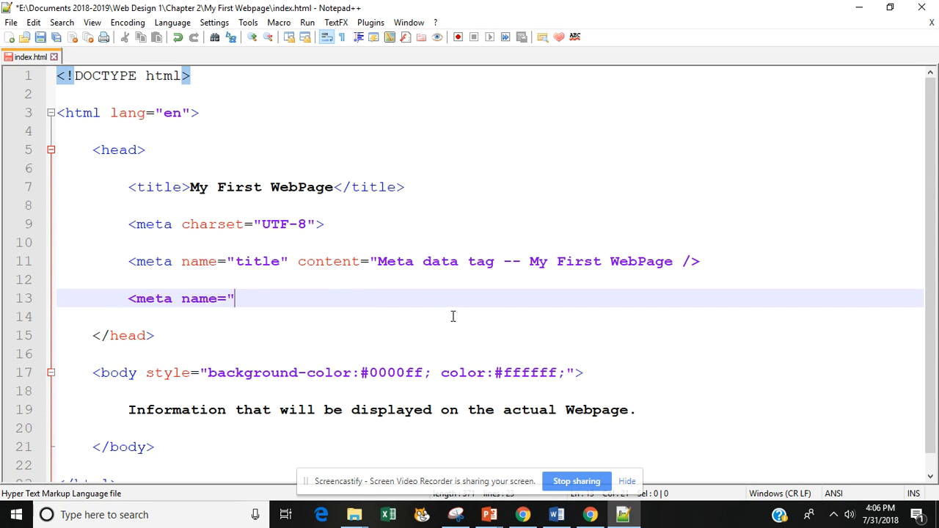
{"action": "mouse_move", "coordinate": [532, 279]}
{"action": "type", "text": "\""}
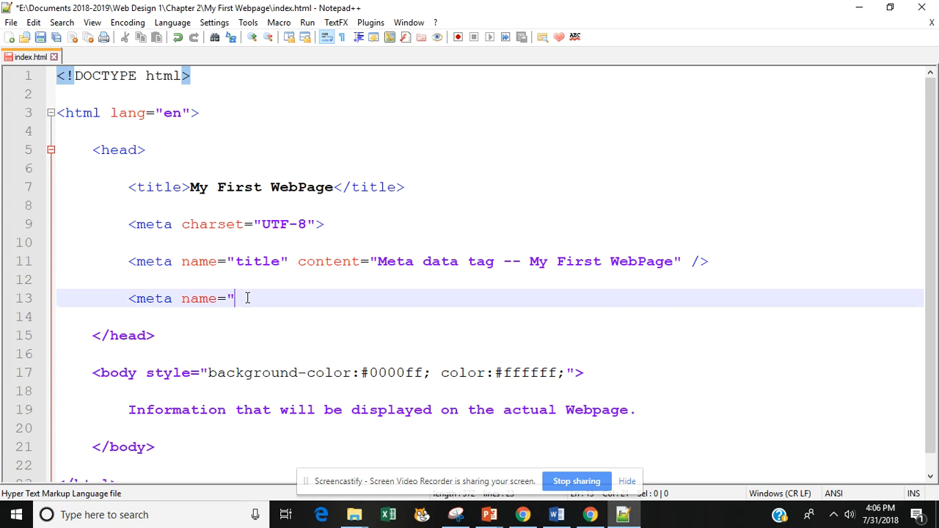
{"action": "type", "text": "desc"}
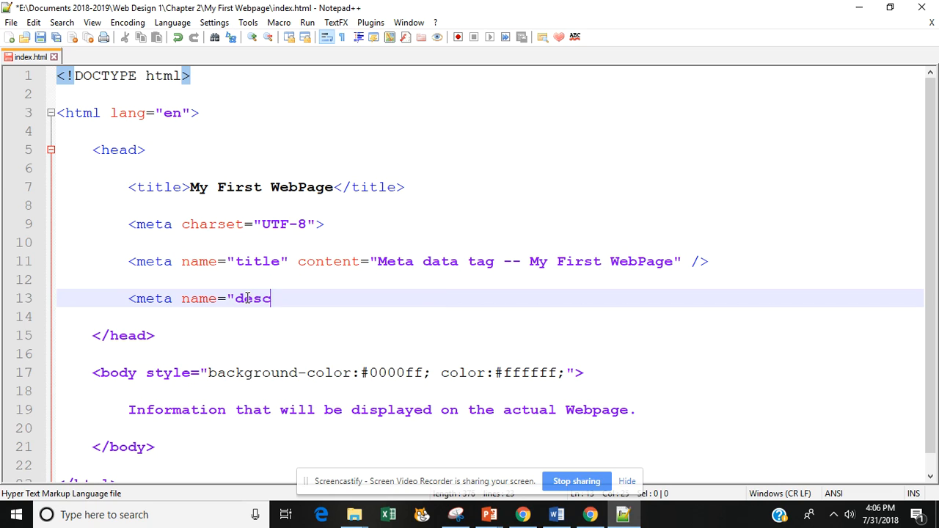
{"action": "type", "text": "\""}
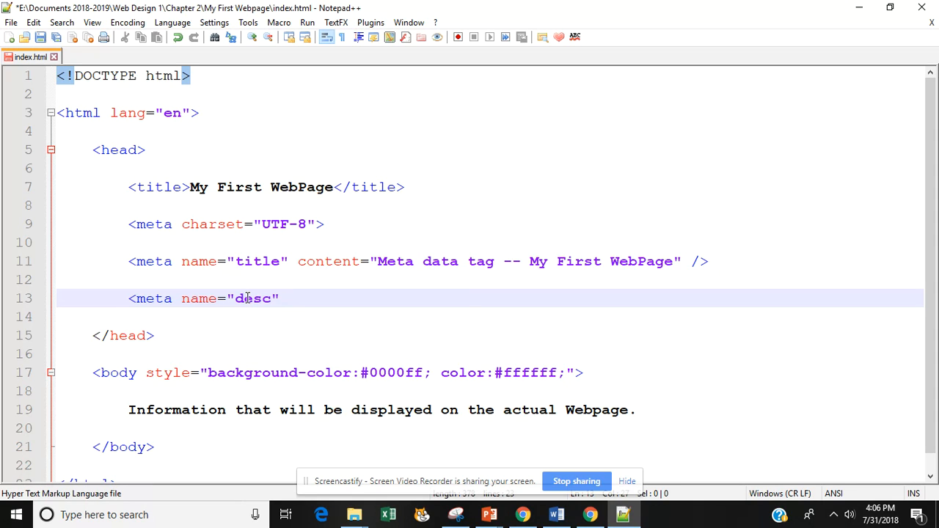
{"action": "type", "text": "content="}
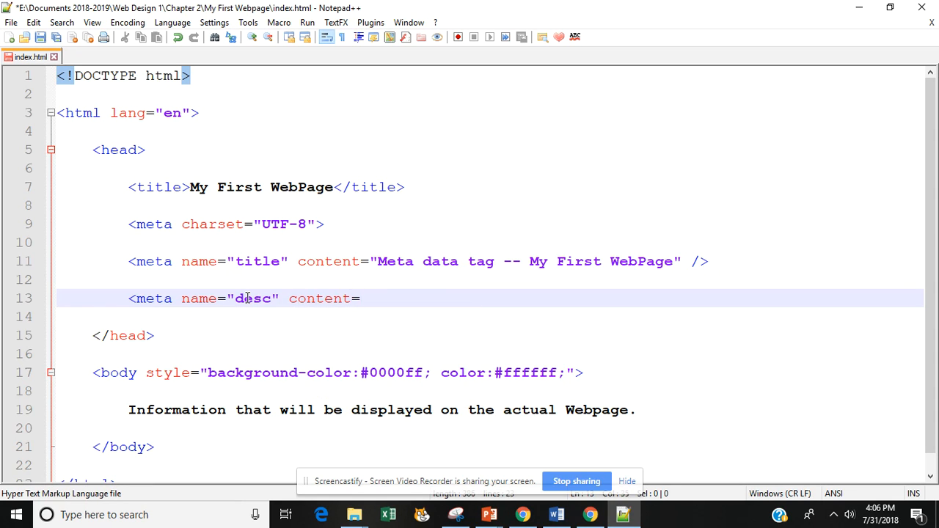
{"action": "type", "text": "\""}
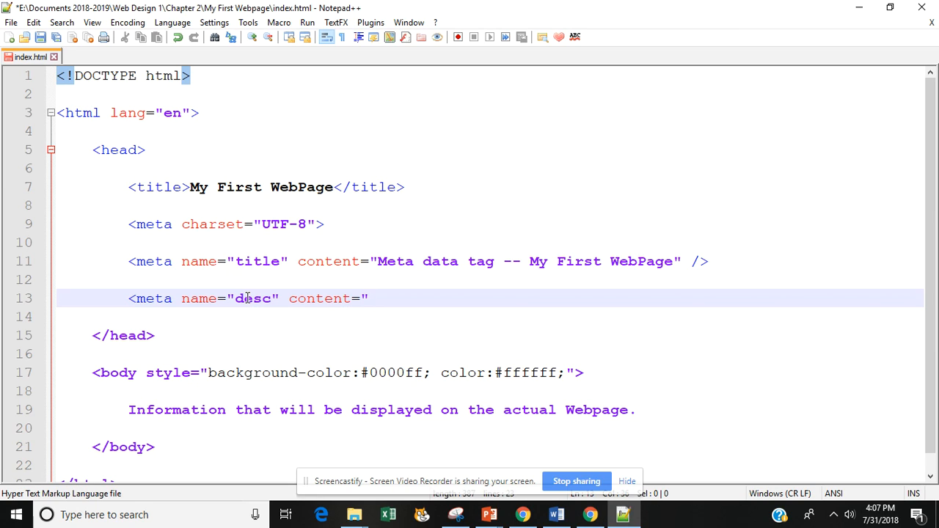
Step: Write its content This is my first Webpage. I hope you enjoy it. and move to a new line
{"action": "type", "text": "This is m"}
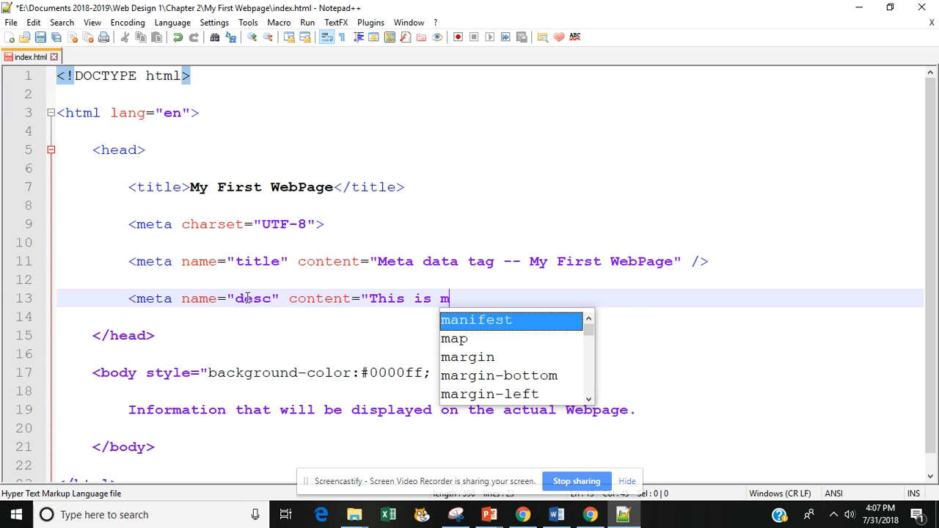
{"action": "type", "text": "y first Webp"}
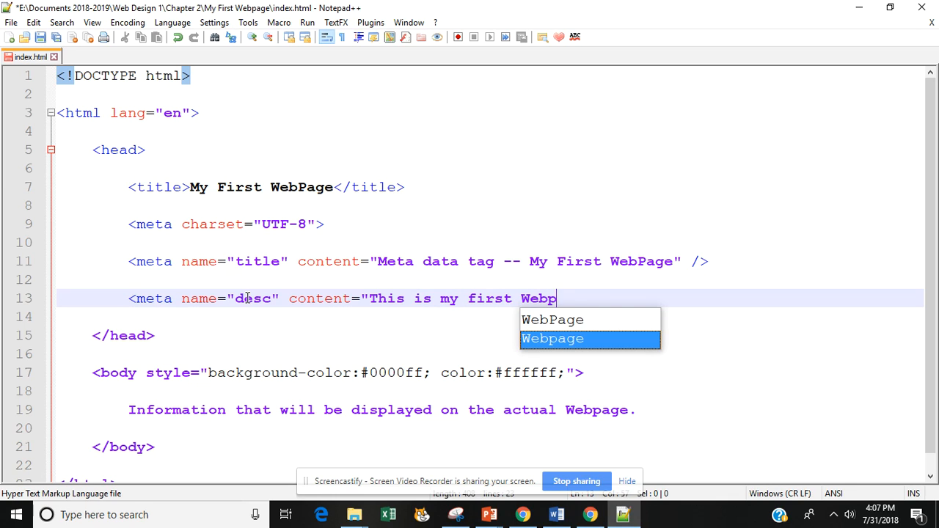
{"action": "type", "text": "age. I hope you enjoy it"}
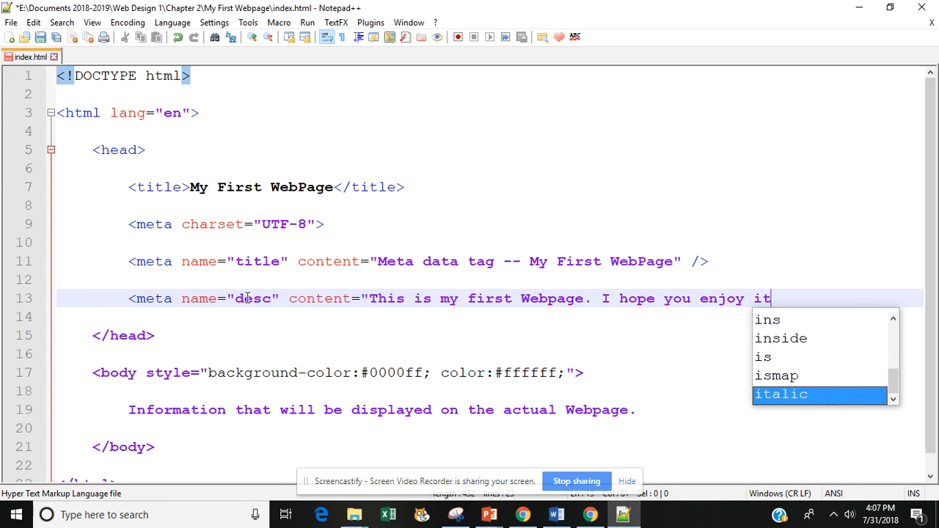
{"action": "type", "text": ".\" />"}
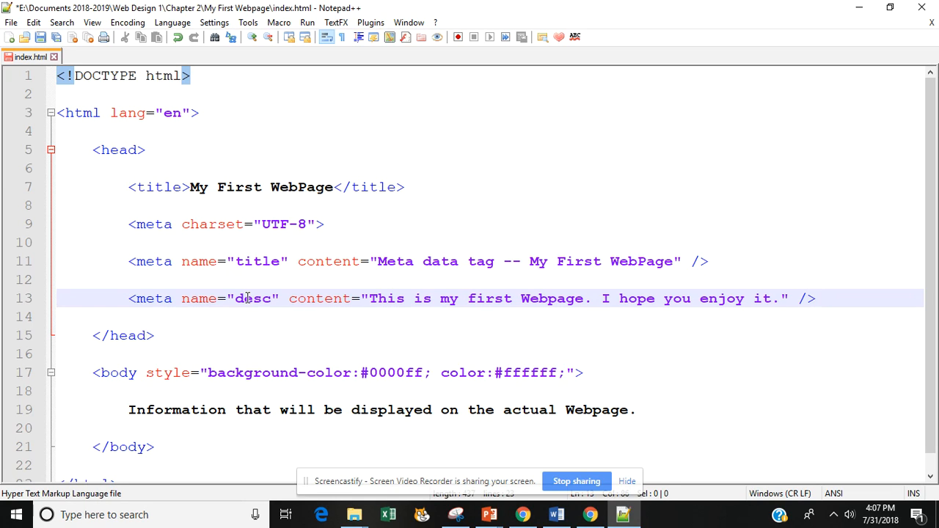
{"action": "key", "text": "Enter"}
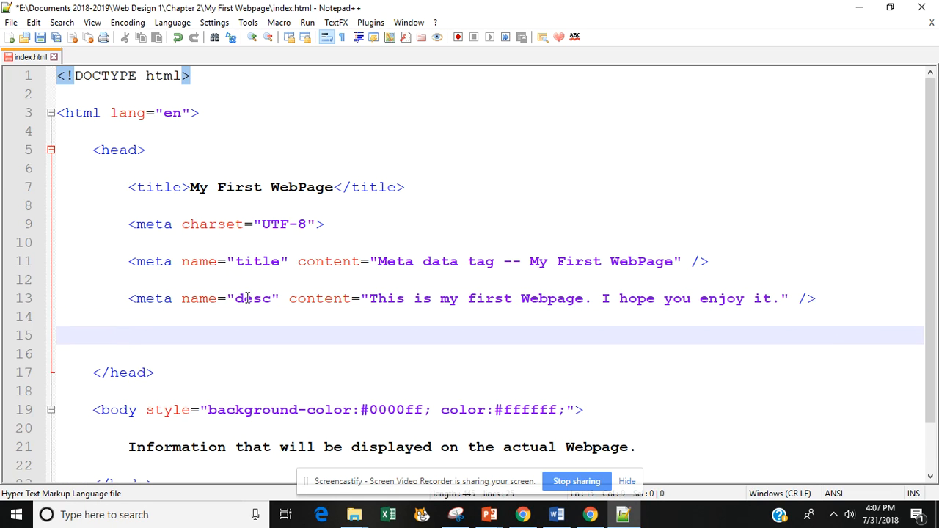
Step: Write a meta tag with name="robot" and content="index,follow" below the desc tag
{"action": "type", "text": "<meta n"}
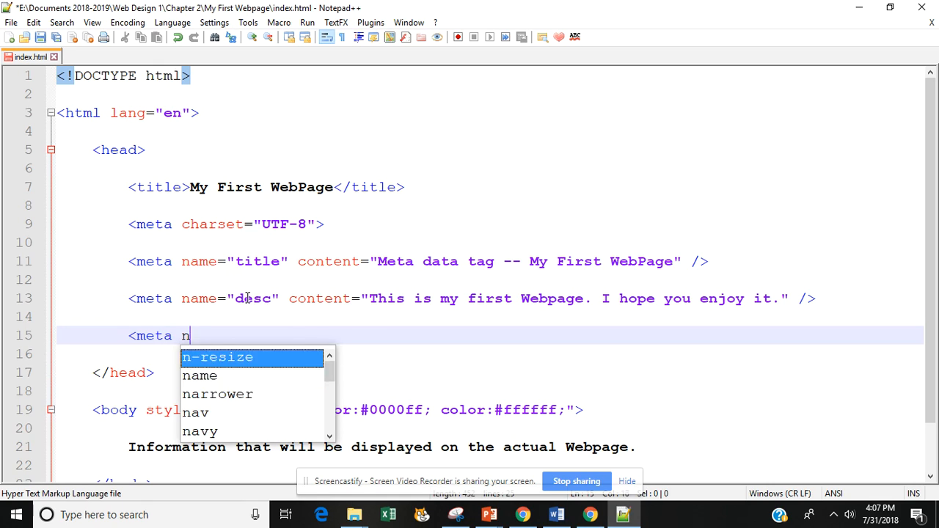
{"action": "type", "text": "ame=\""}
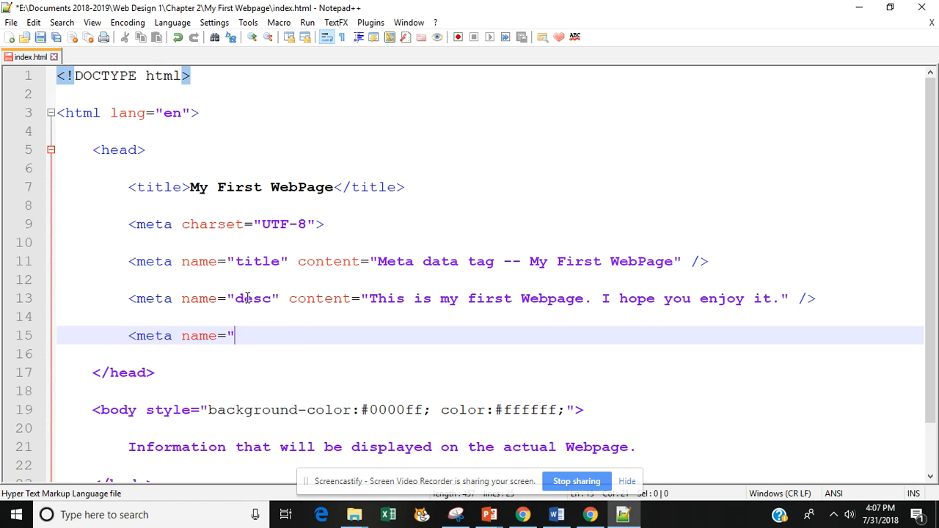
{"action": "type", "text": "robot\""}
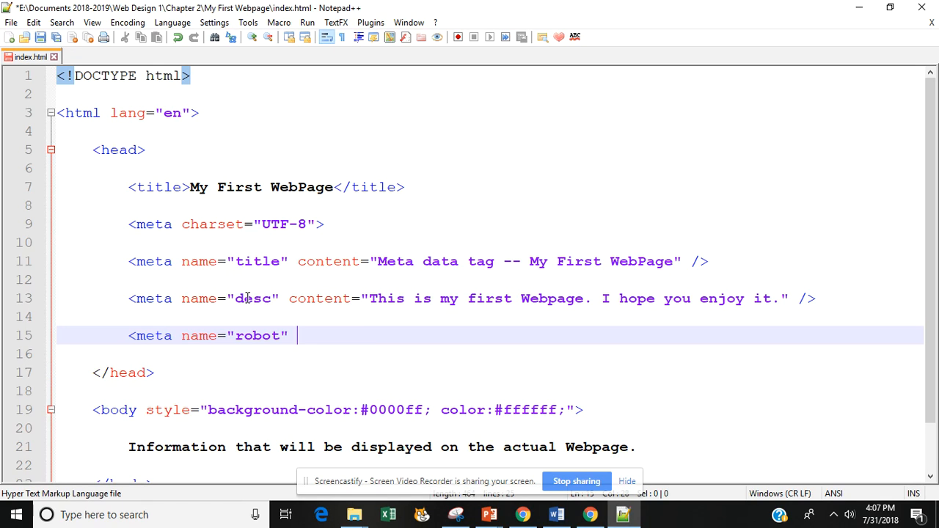
{"action": "type", "text": "content=\""}
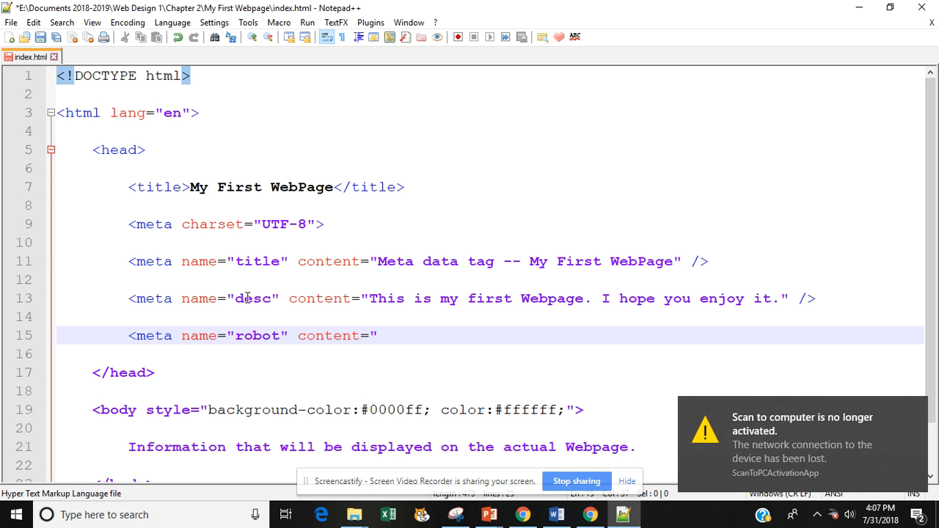
{"action": "type", "text": "in"}
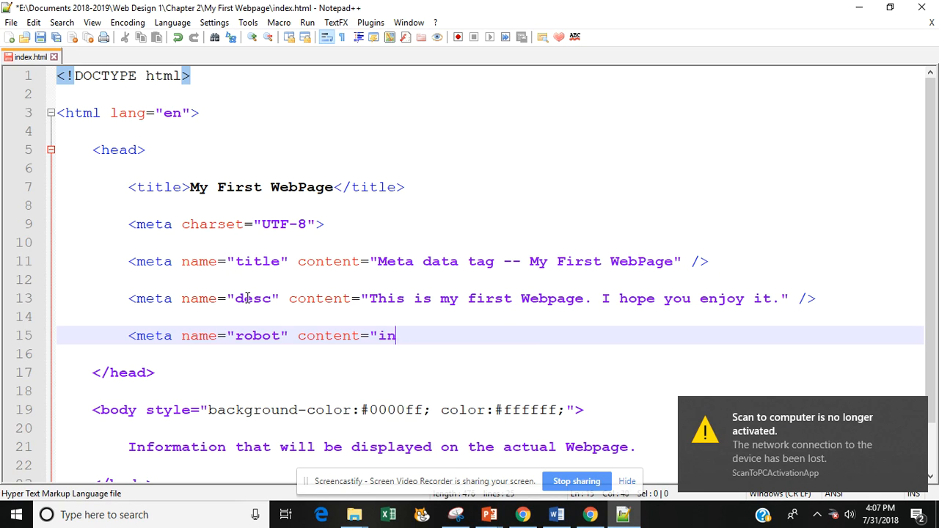
{"action": "type", "text": "dex,fo"}
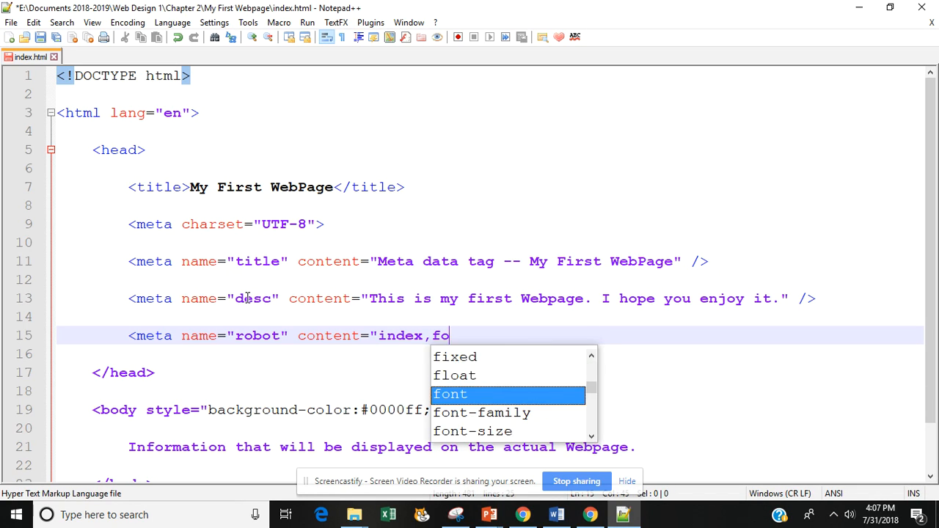
{"action": "type", "text": "llow\" /"}
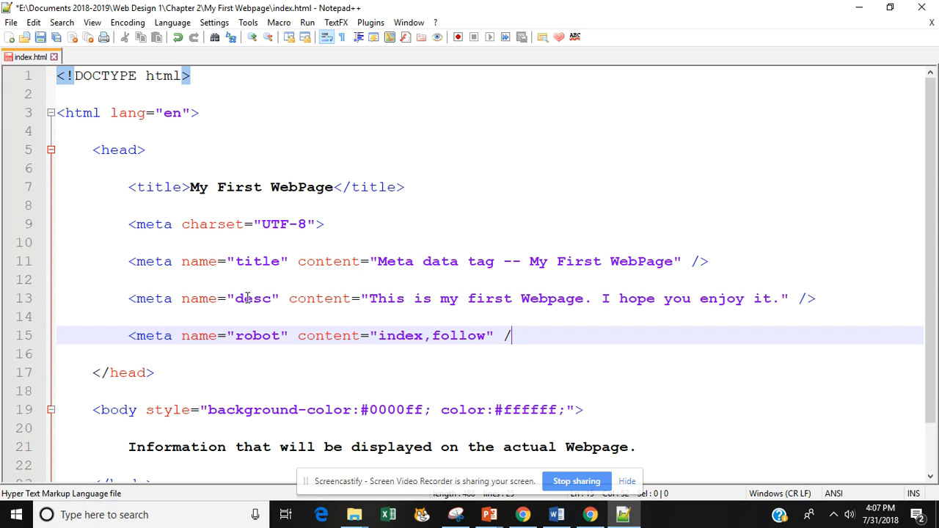
{"action": "type", "text": ">"}
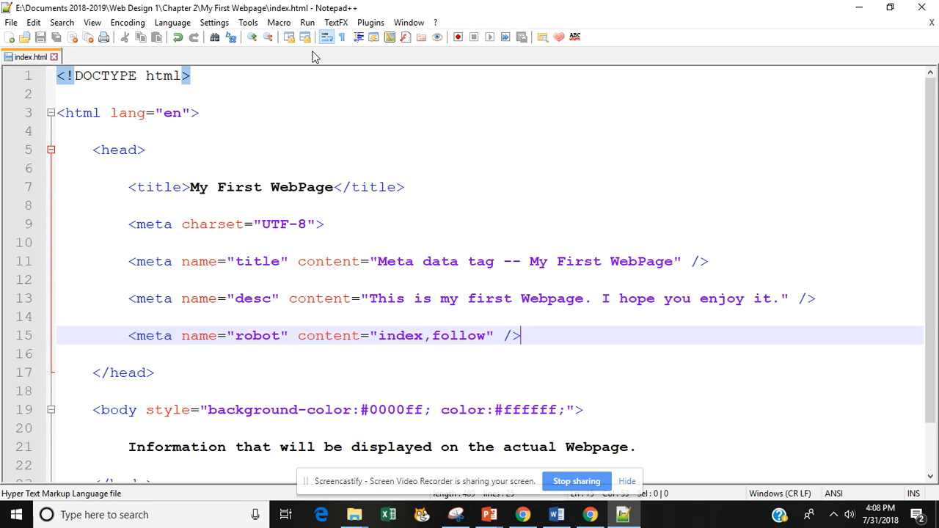
{"action": "left_click", "coordinate": [308, 22]}
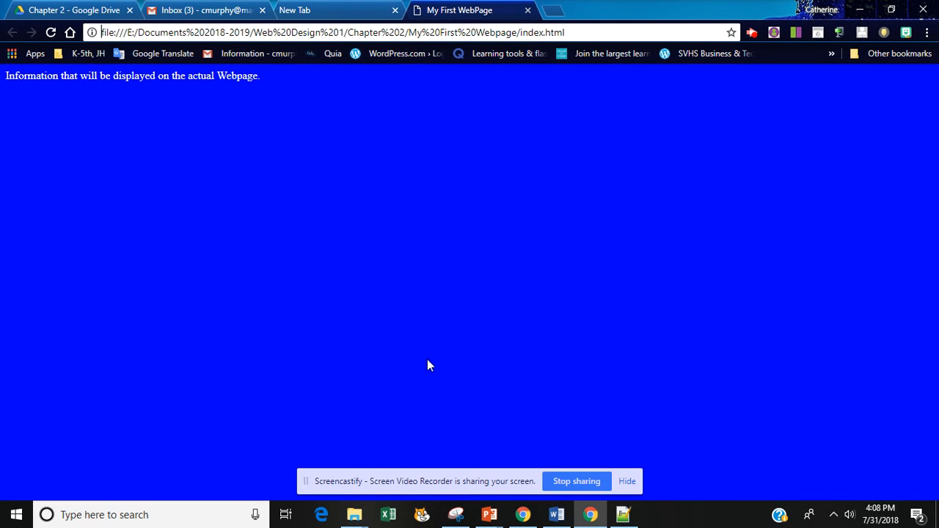
{"action": "mouse_move", "coordinate": [61, 80]}
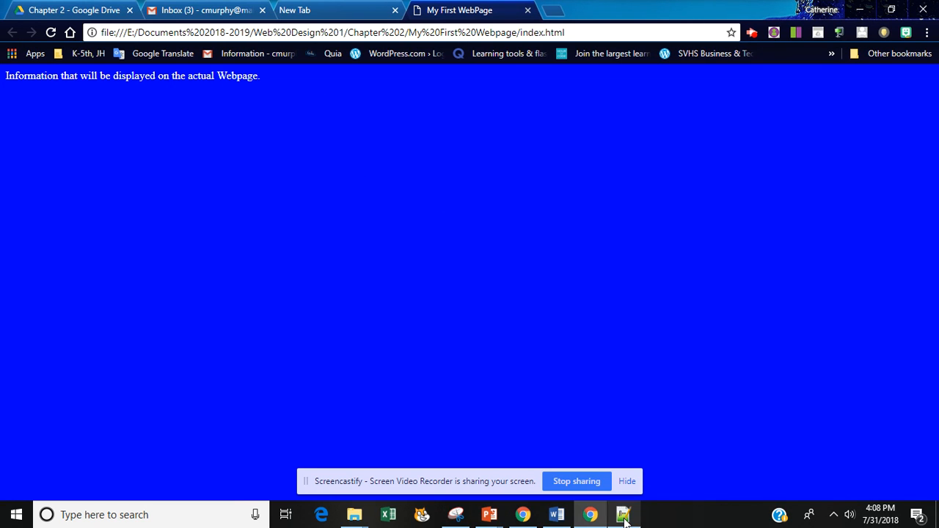
{"action": "left_click", "coordinate": [623, 514]}
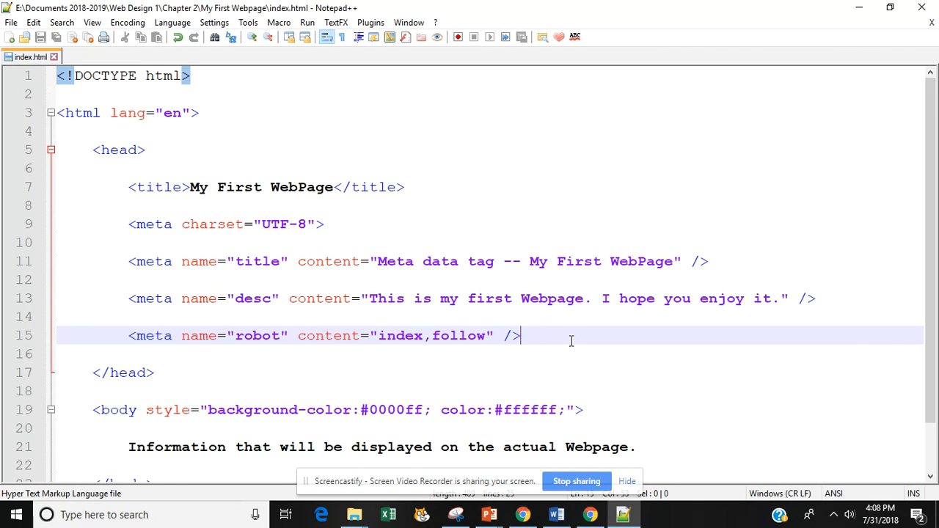
Step: Right after the DOCTYPE line, write the HTML comment <!-- Cathie Mu... --> naming the author
{"action": "scroll", "scroll_direction": "down", "scroll_amount": 3}
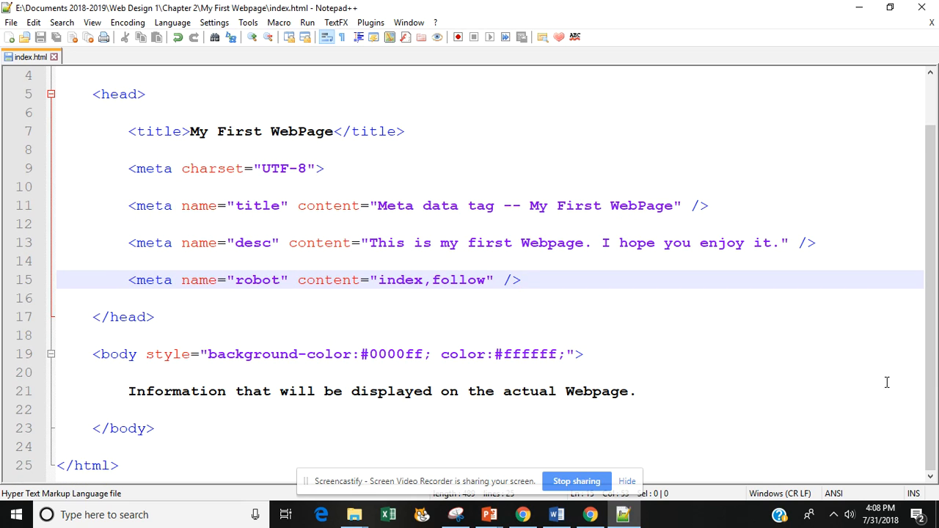
{"action": "scroll", "scroll_direction": "up", "scroll_amount": 3}
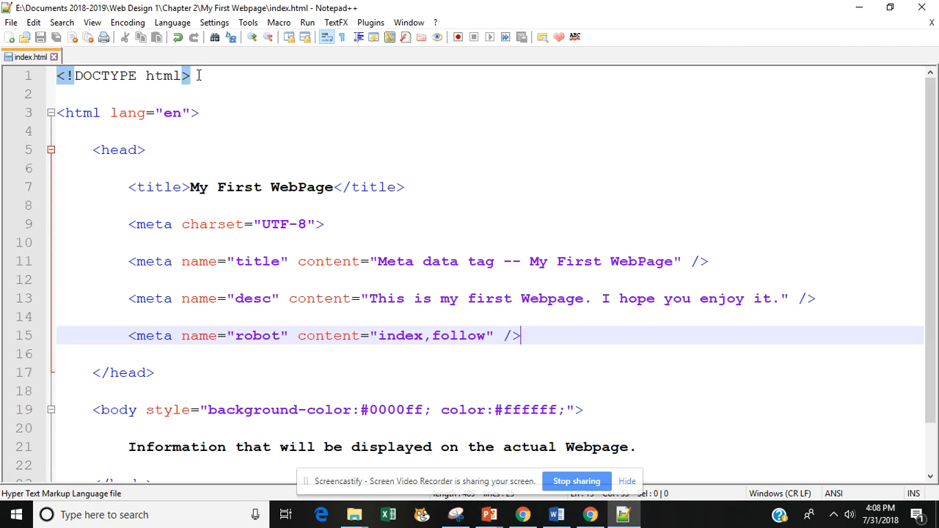
{"action": "left_click", "coordinate": [194, 77]}
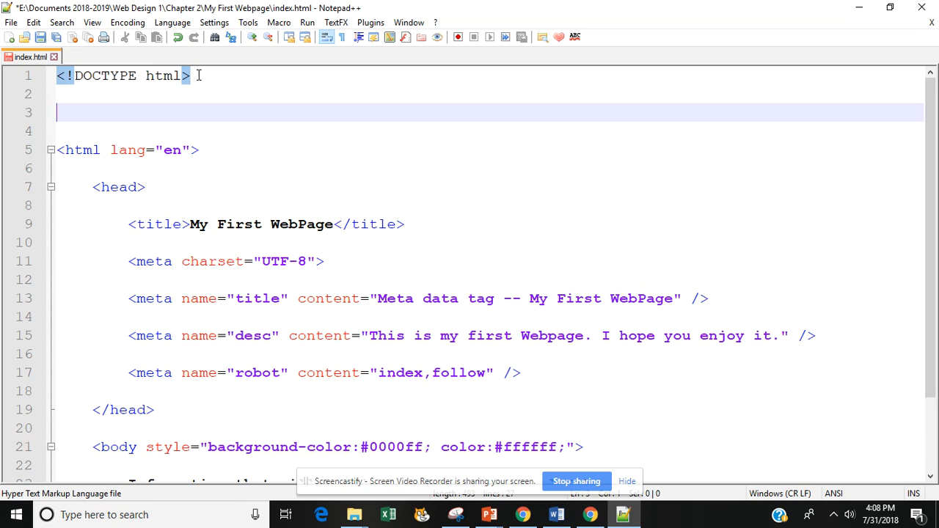
{"action": "type", "text": "<"}
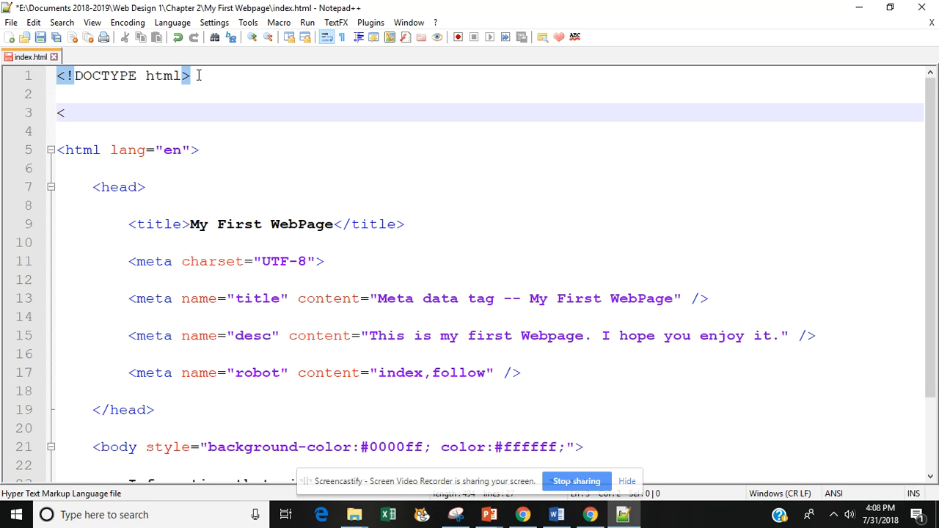
{"action": "type", "text": "!"}
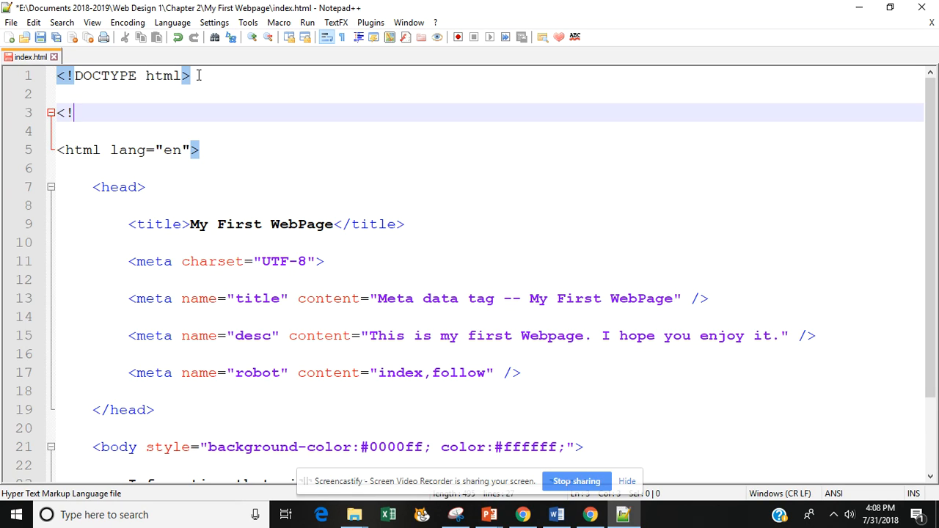
{"action": "type", "text": "--"}
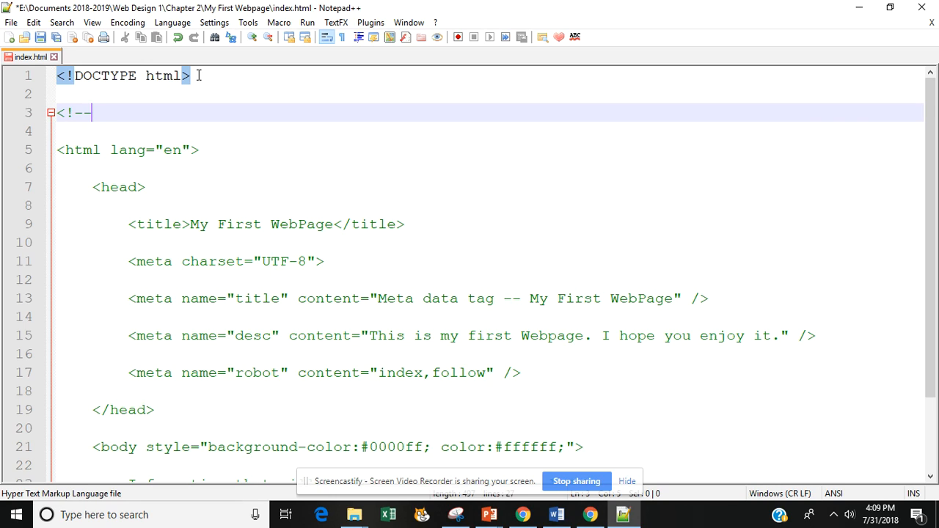
{"action": "type", "text": "Cathie Mu"}
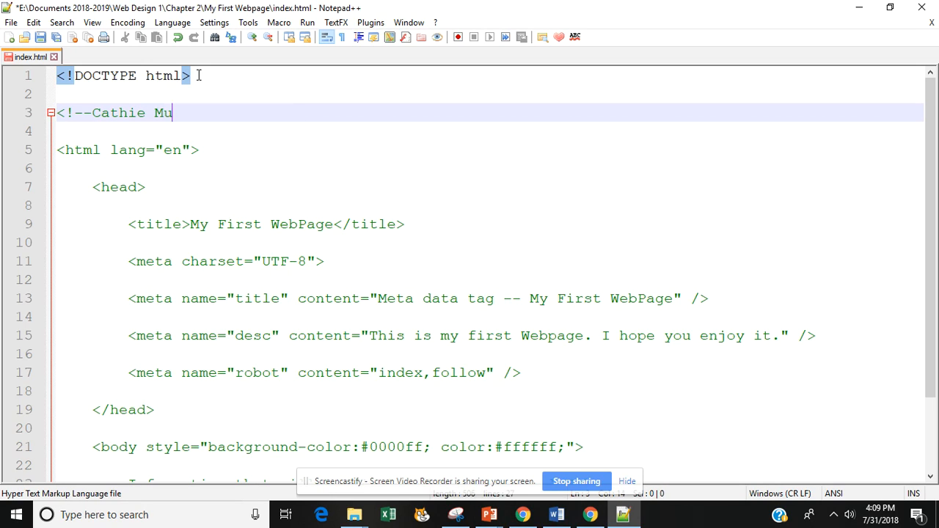
{"action": "scroll", "scroll_direction": "down", "scroll_amount": 3}
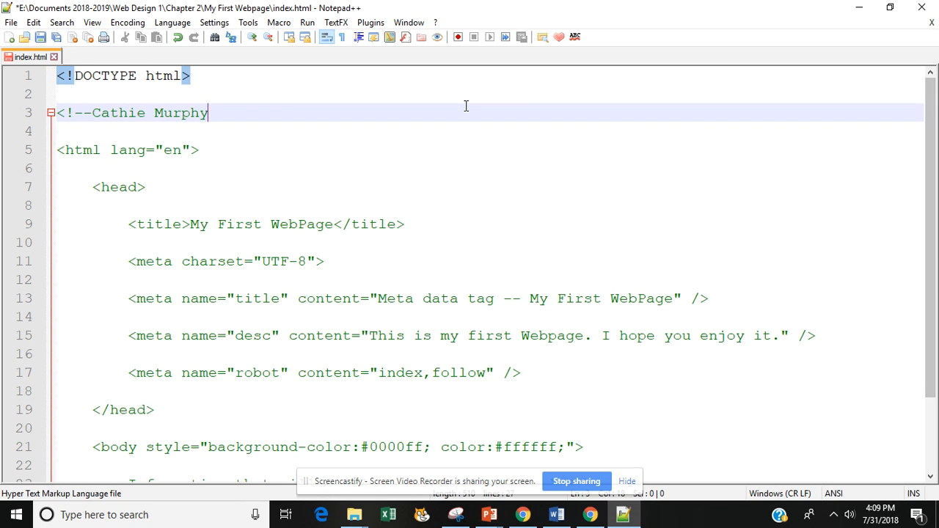
{"action": "type", "text": "-->"}
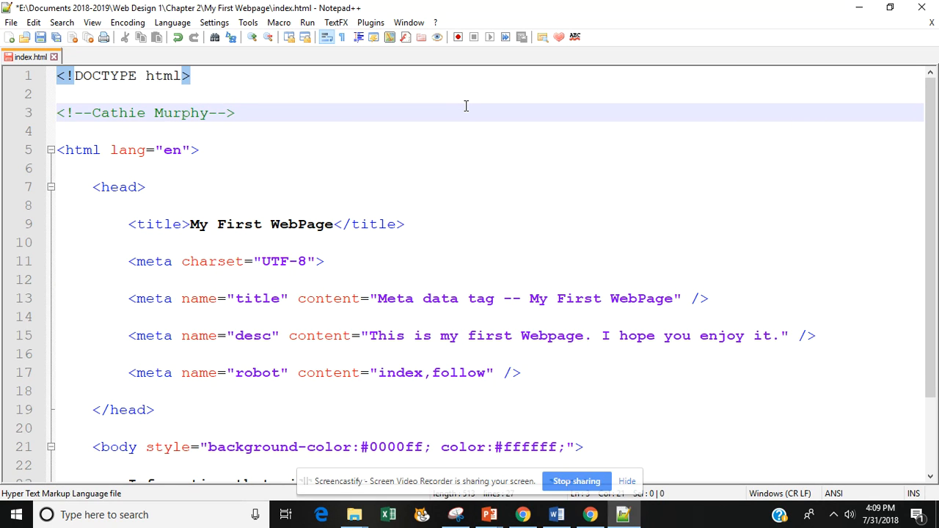
{"action": "mouse_move", "coordinate": [472, 359]}
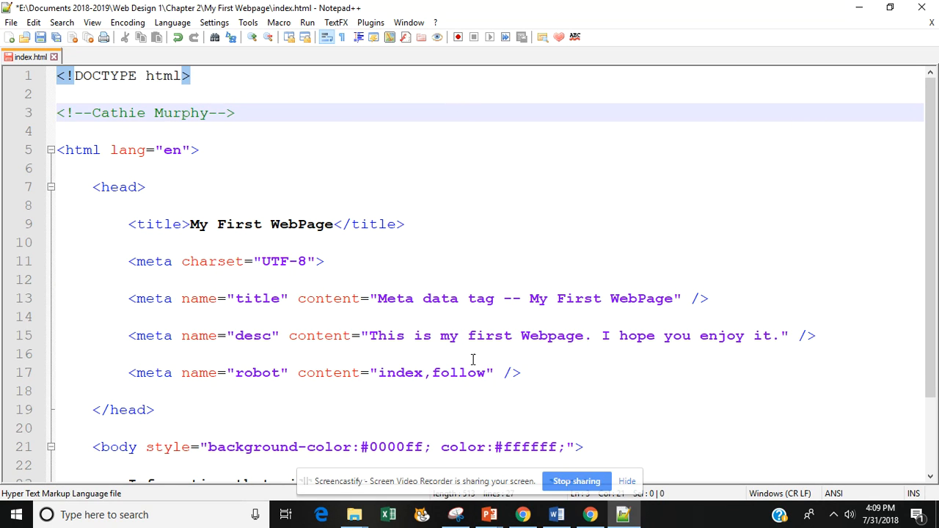
{"action": "mouse_move", "coordinate": [565, 320]}
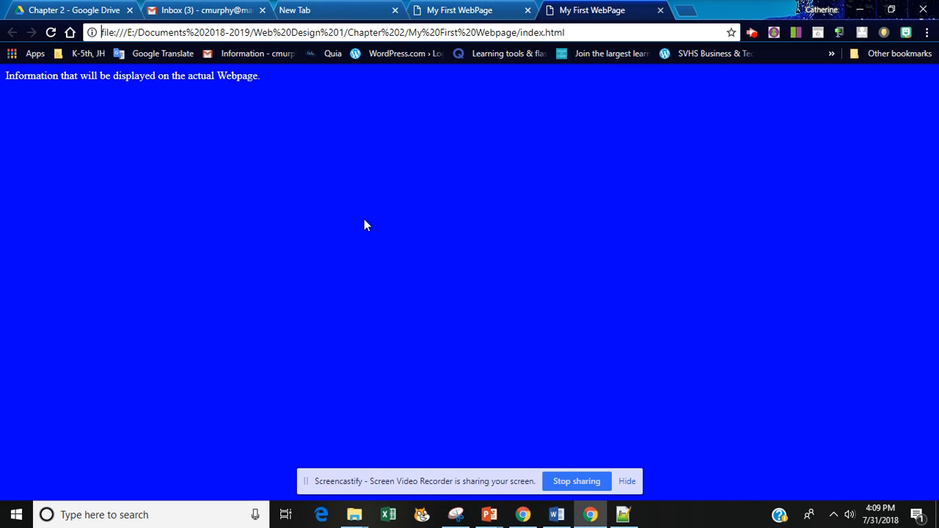
{"action": "mouse_move", "coordinate": [393, 263]}
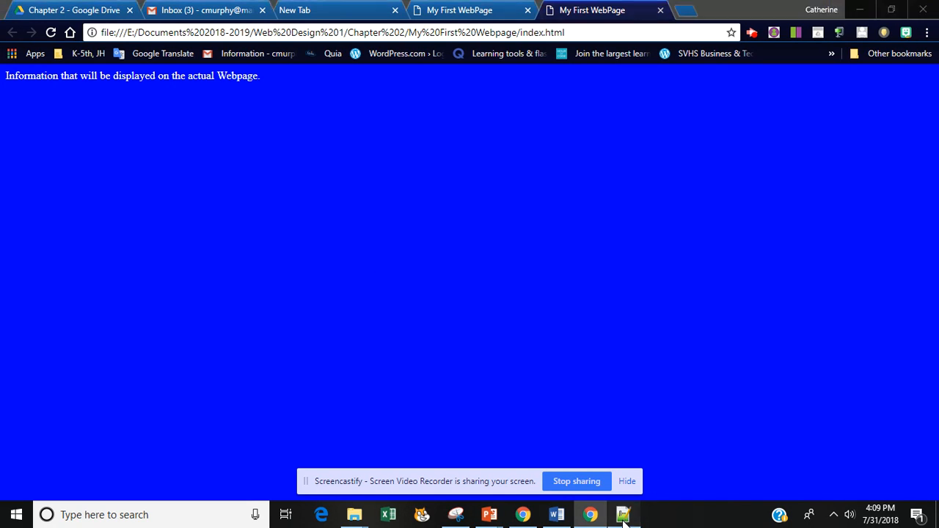
Step: Return from the Chrome preview to the page source in Notepad++
{"action": "left_click", "coordinate": [622, 514]}
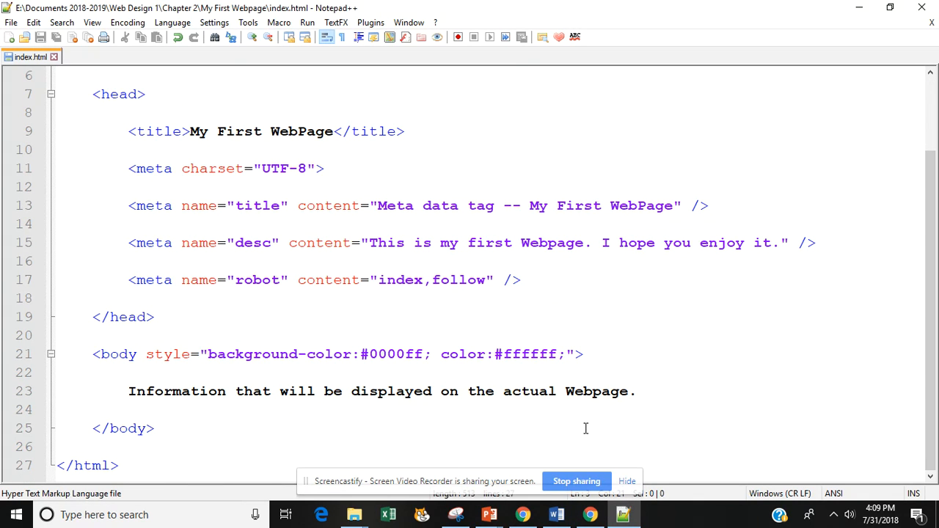
{"action": "mouse_move", "coordinate": [370, 284]}
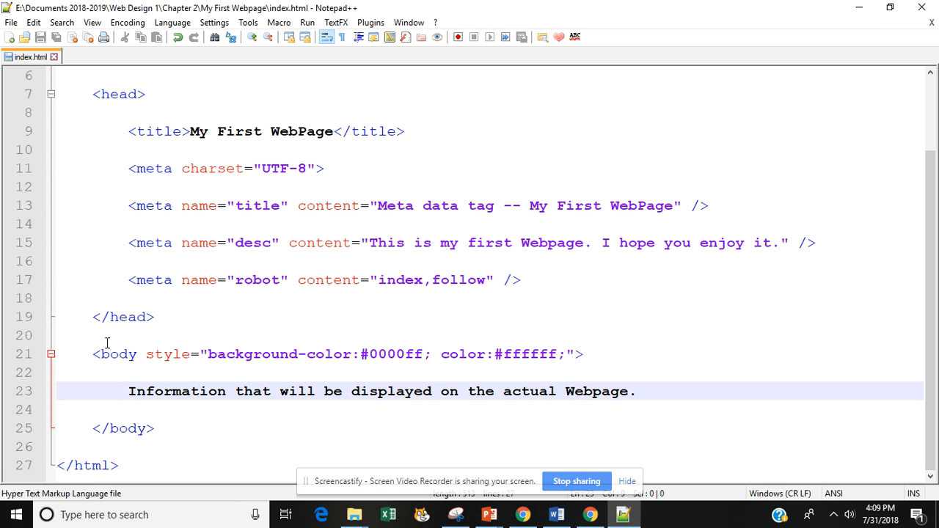
{"action": "mouse_move", "coordinate": [132, 393]}
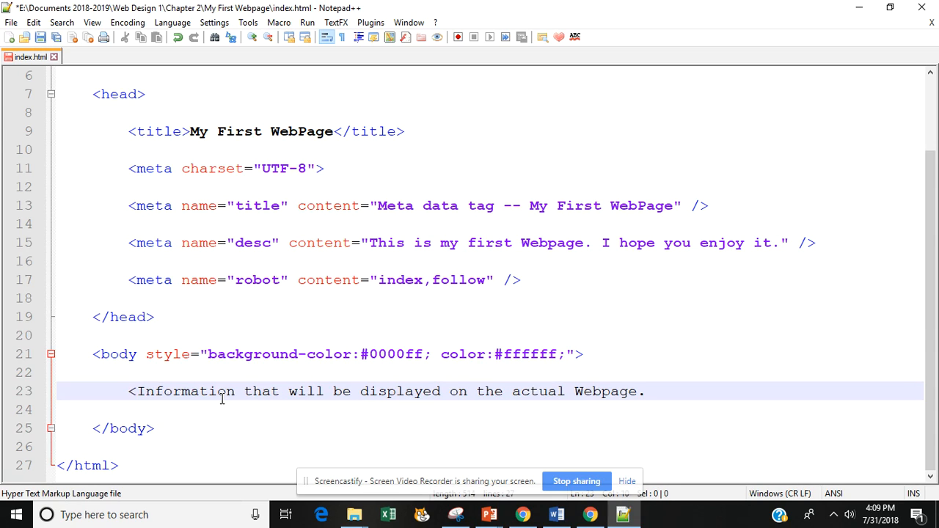
Step: Wrap the line 23 body sentence in <!-- -->, fixing the misplaced ending, and save
{"action": "type", "text": "<!--"}
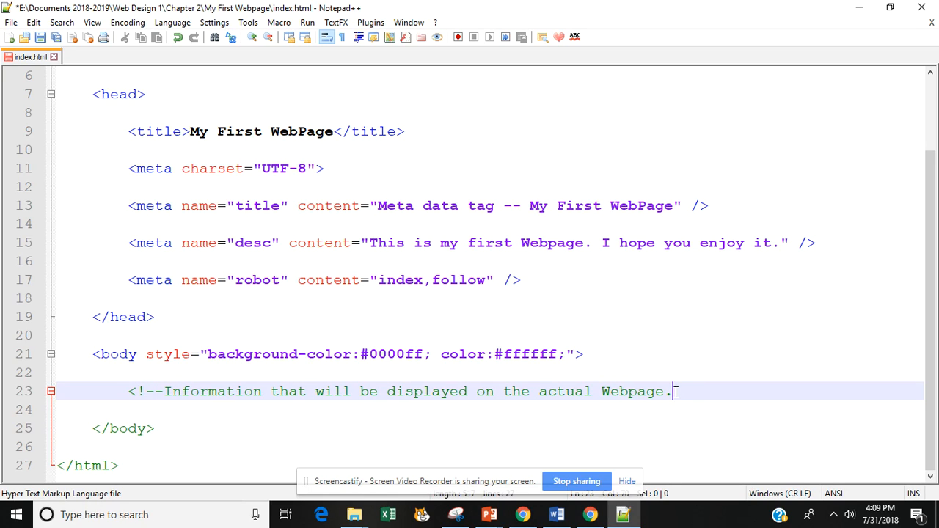
{"action": "type", "text": "-->"}
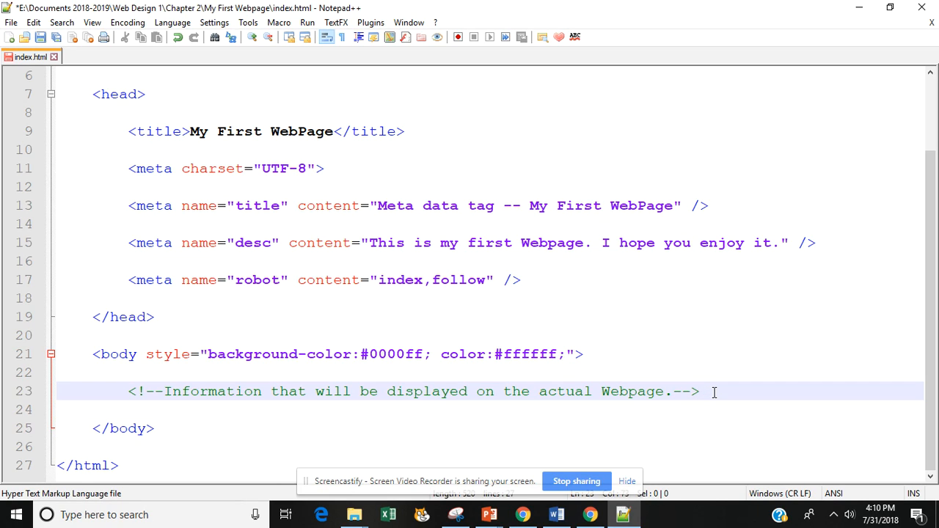
{"action": "type", "text": "."}
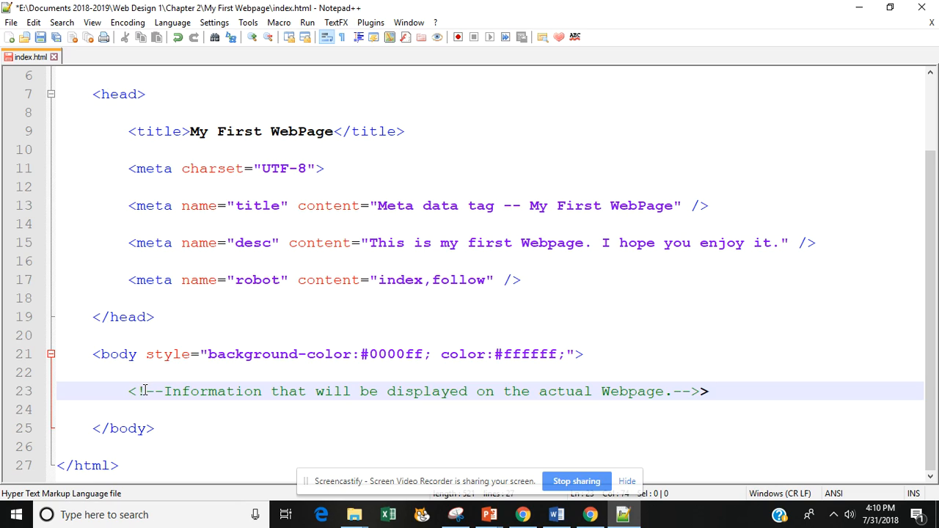
{"action": "mouse_move", "coordinate": [205, 399]}
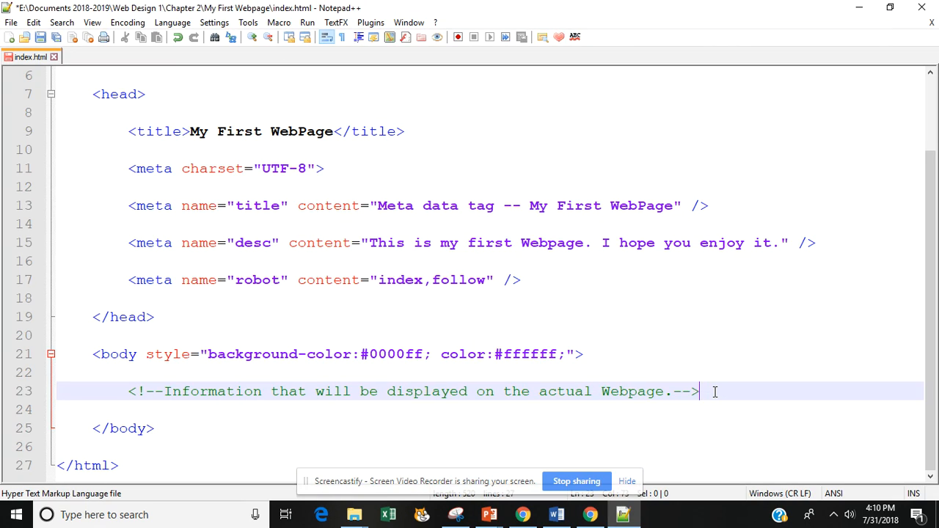
{"action": "key", "text": "Backspace"}
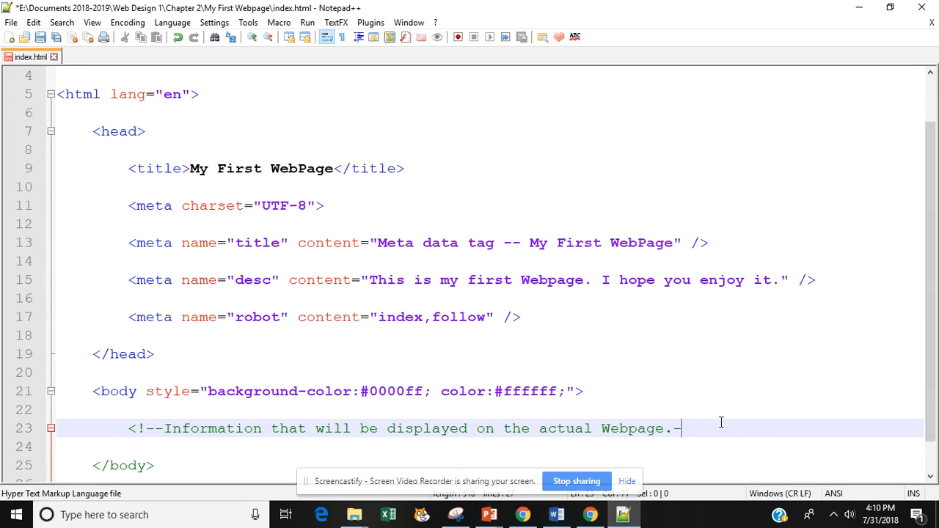
{"action": "type", "text": "-"}
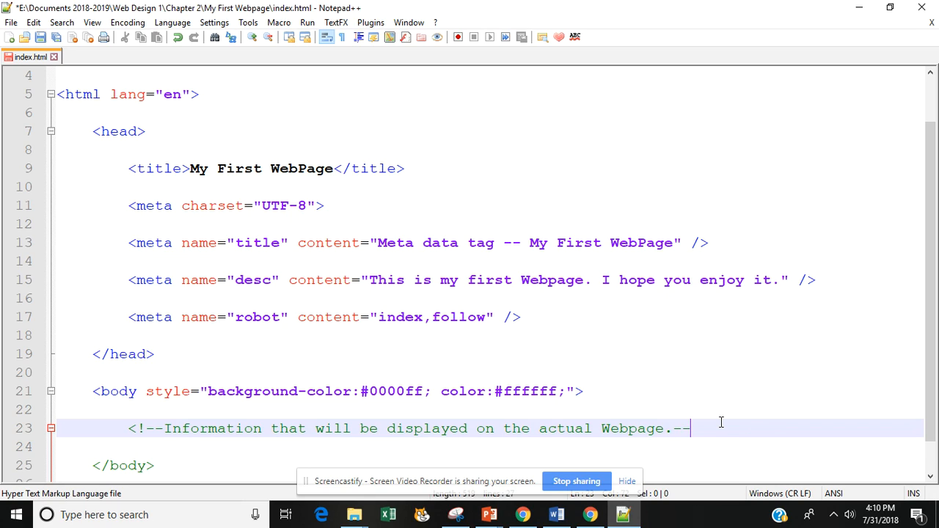
{"action": "type", "text": ">"}
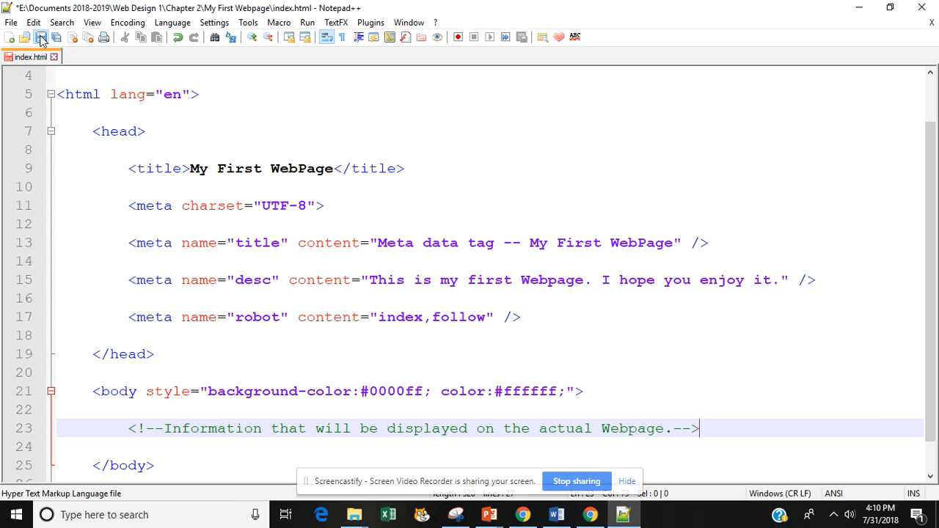
{"action": "left_click", "coordinate": [306, 22]}
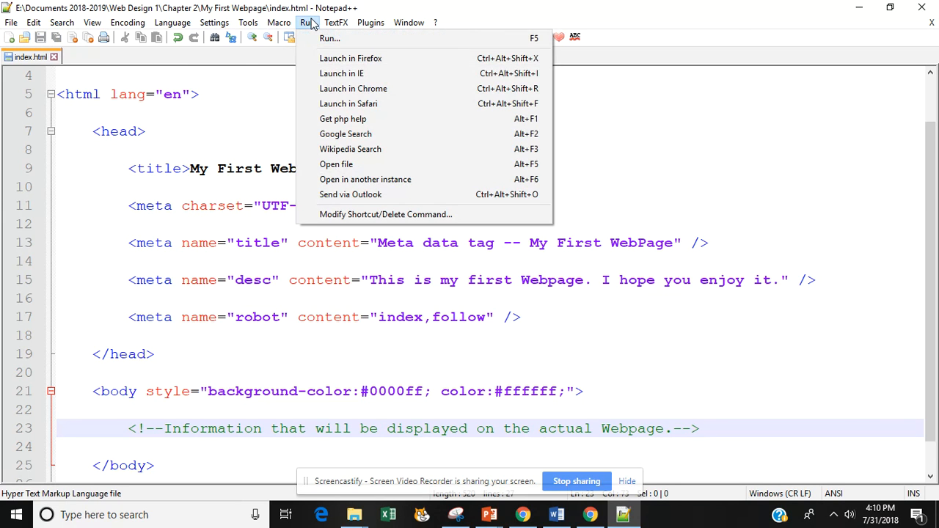
Step: Launch the page in Chrome to see the plain blue background, then return to Notepad++
{"action": "left_click", "coordinate": [352, 88]}
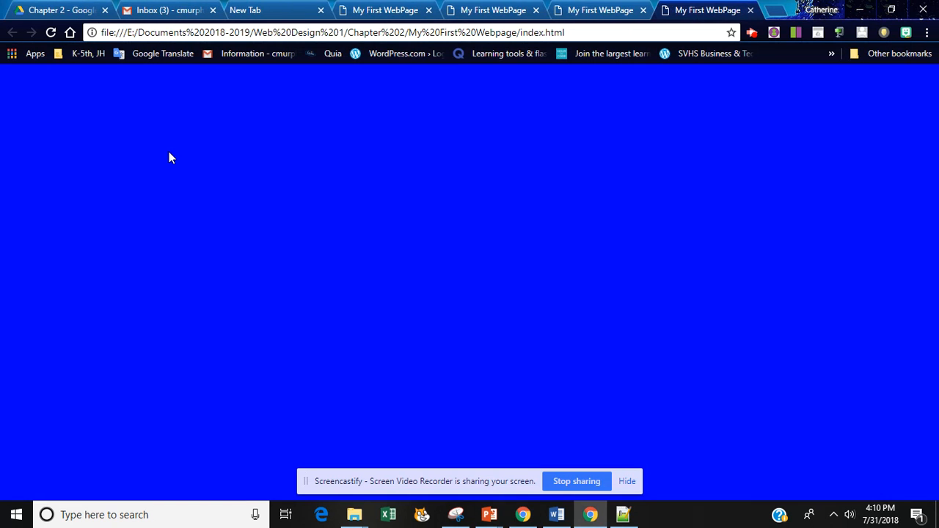
{"action": "mouse_move", "coordinate": [558, 77]}
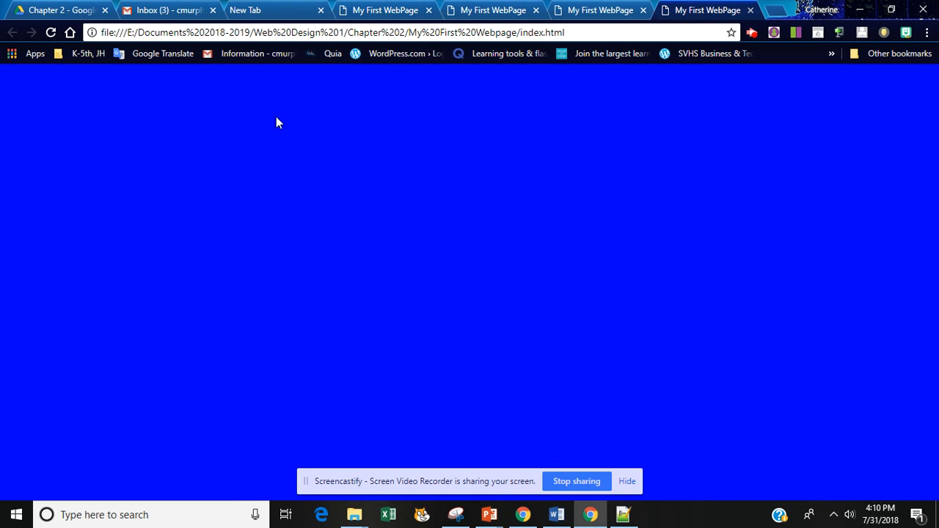
{"action": "left_click", "coordinate": [623, 514]}
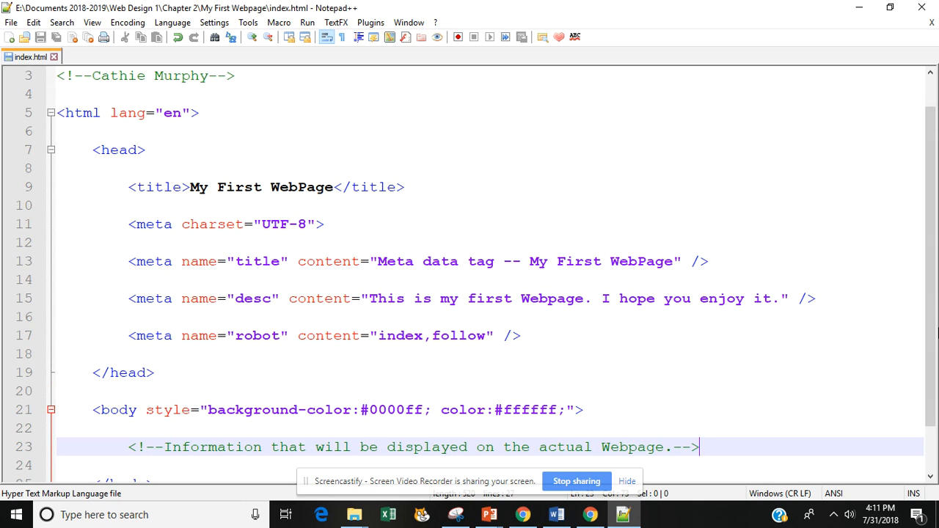
Step: Select the sentence inside the line 23 comment and overwrite it with Start here for Part 2
{"action": "scroll", "scroll_direction": "down", "scroll_amount": 3}
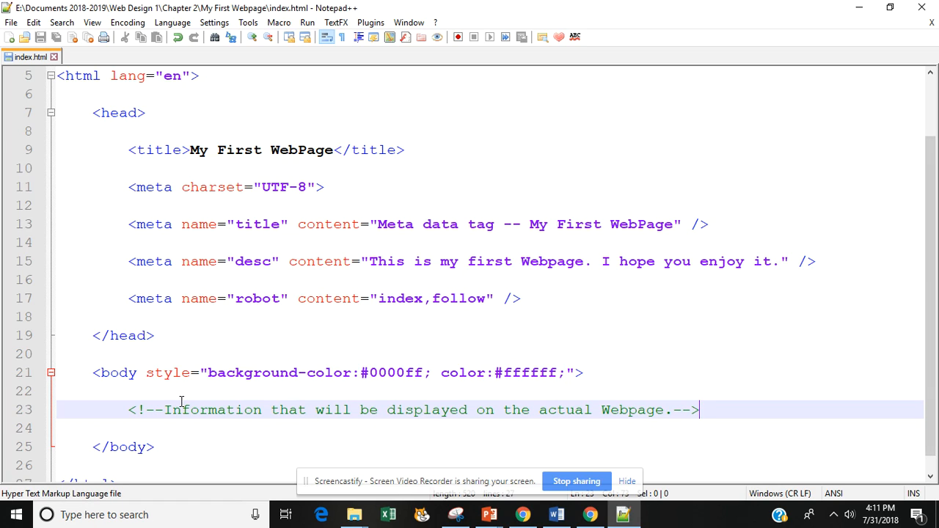
{"action": "left_click_drag", "start_coordinate": [164, 409], "coordinate": [359, 410]}
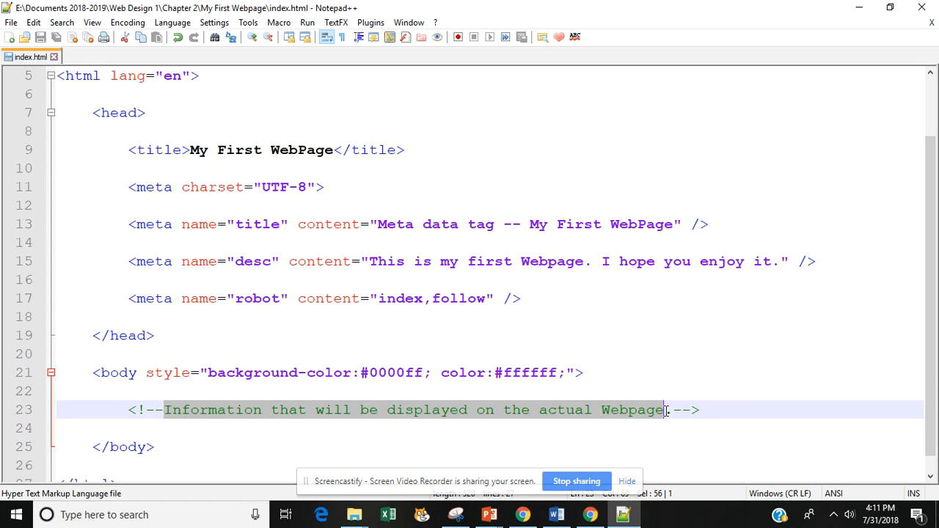
{"action": "type", "text": "STa.-->"}
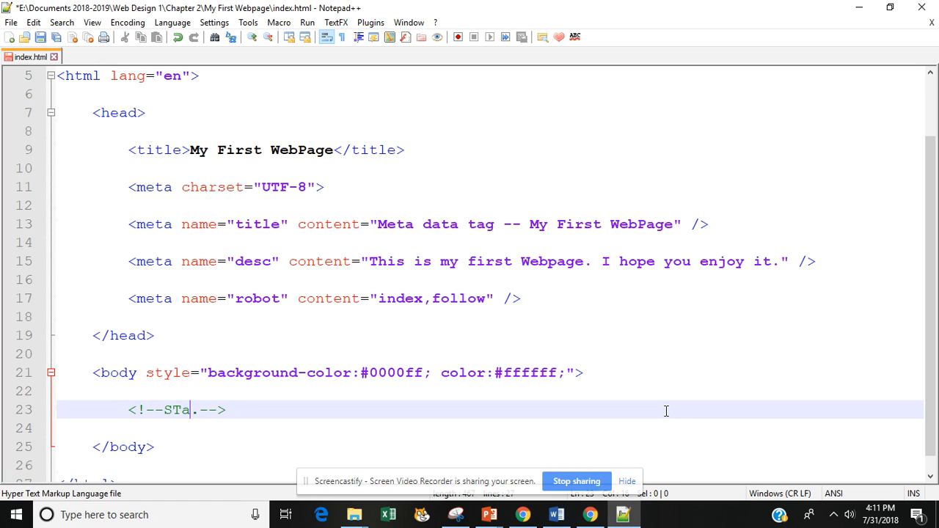
{"action": "type", "text": "rt"}
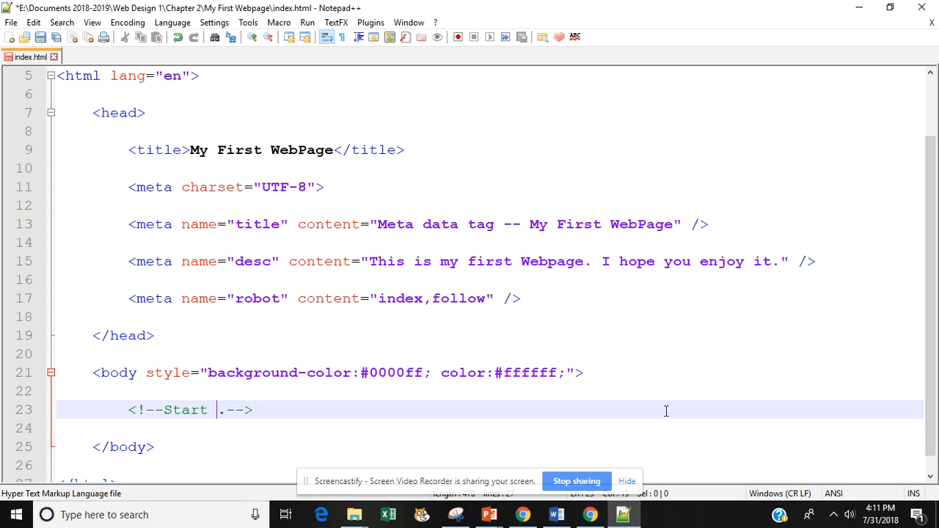
{"action": "type", "text": "here for Part 2"}
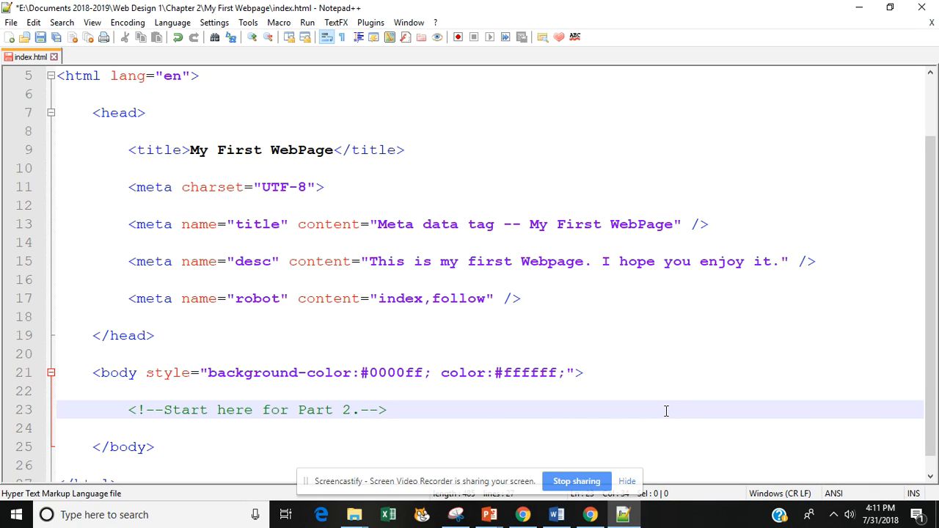
{"action": "mouse_move", "coordinate": [199, 135]}
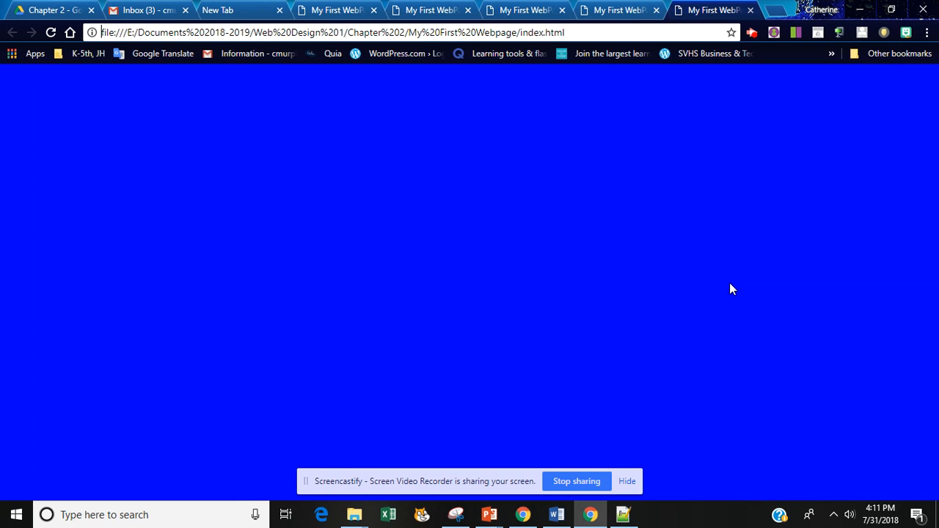
{"action": "mouse_move", "coordinate": [696, 348]}
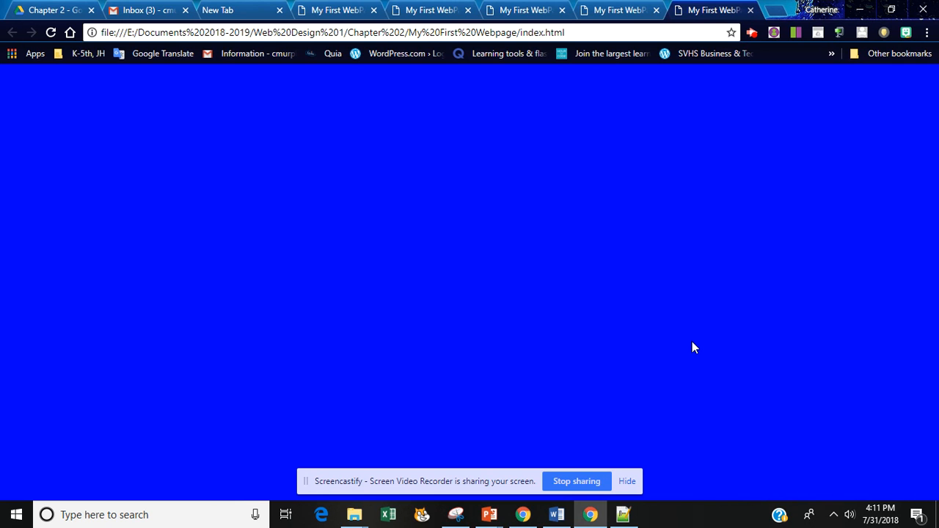
{"action": "mouse_move", "coordinate": [638, 353]}
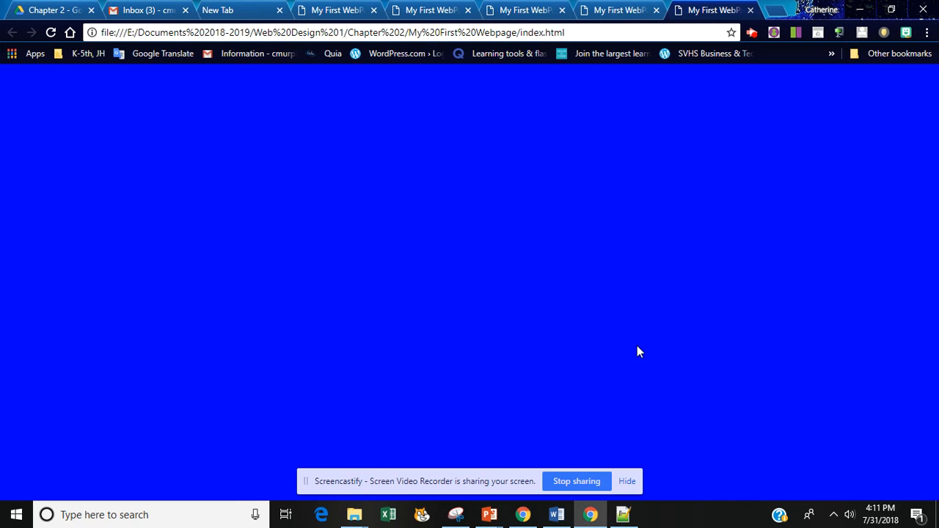
{"action": "mouse_move", "coordinate": [602, 340]}
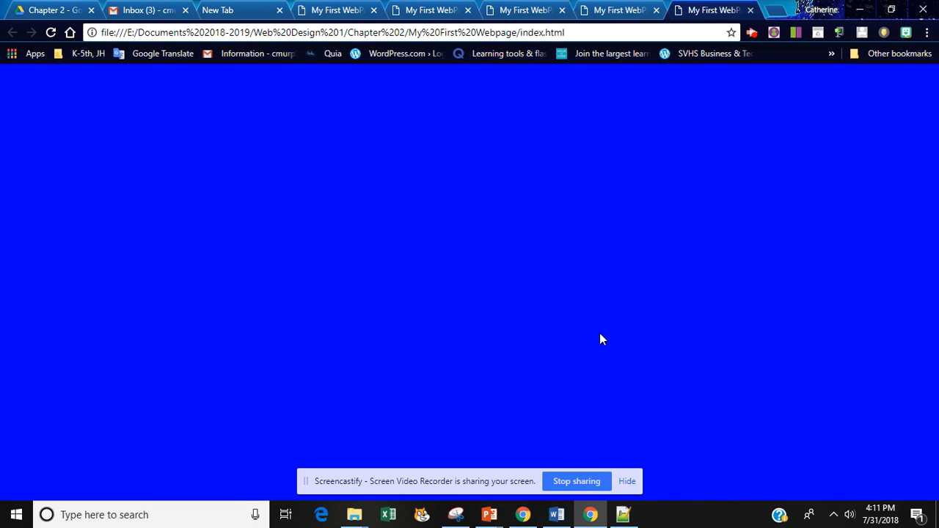